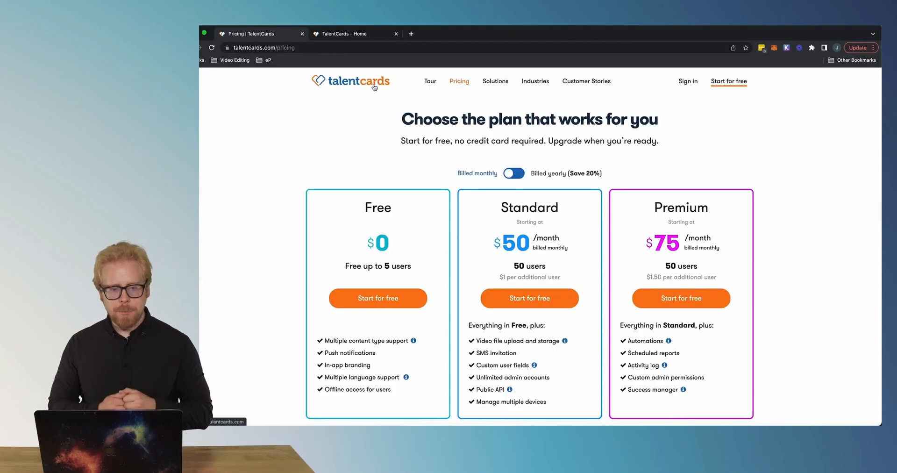
# - View the yearly billing prices and begin signing up for the Free plan
pyautogui.scroll(-3)
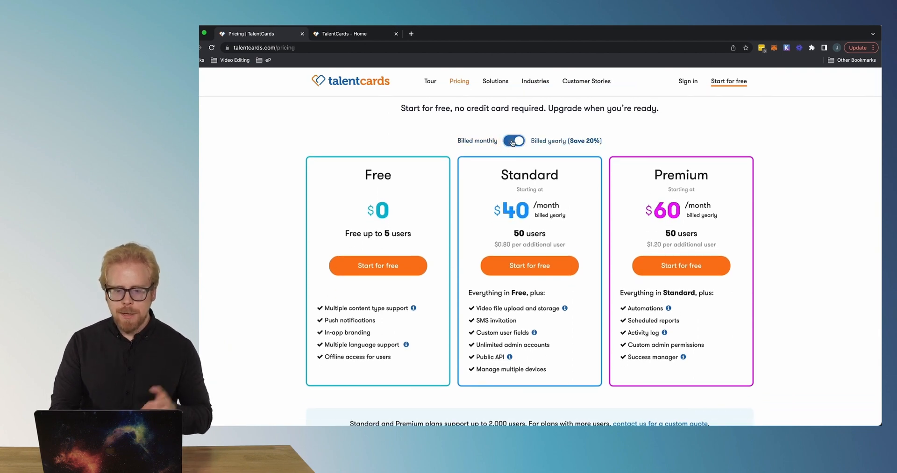
pyautogui.click(512, 140)
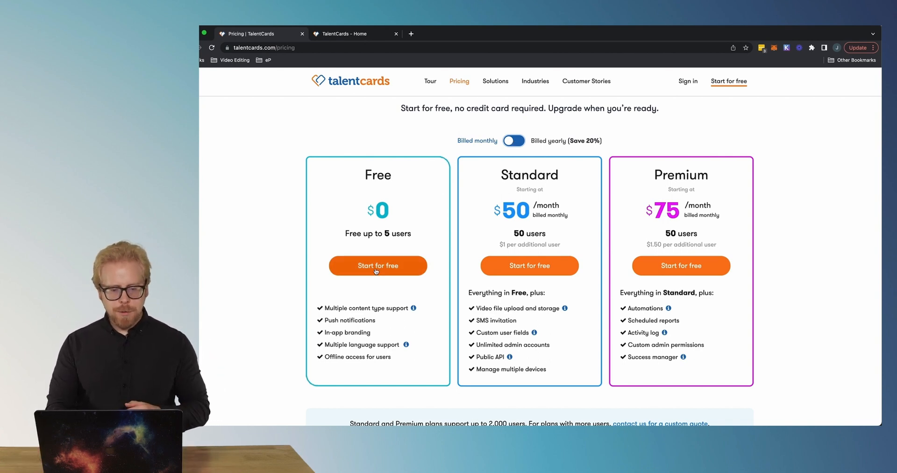
pyautogui.click(377, 265)
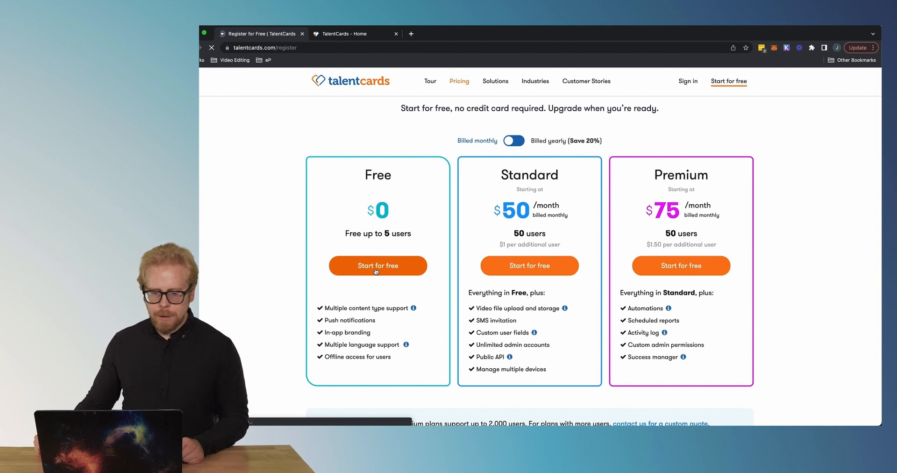
pyautogui.click(377, 264)
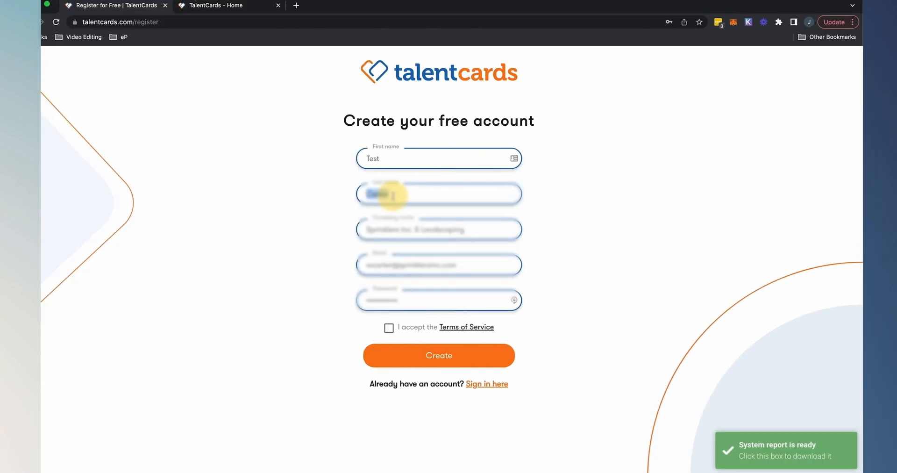
# - Enter the Test Account name and email, accept the Terms of Service, and create the account
pyautogui.write('Account')
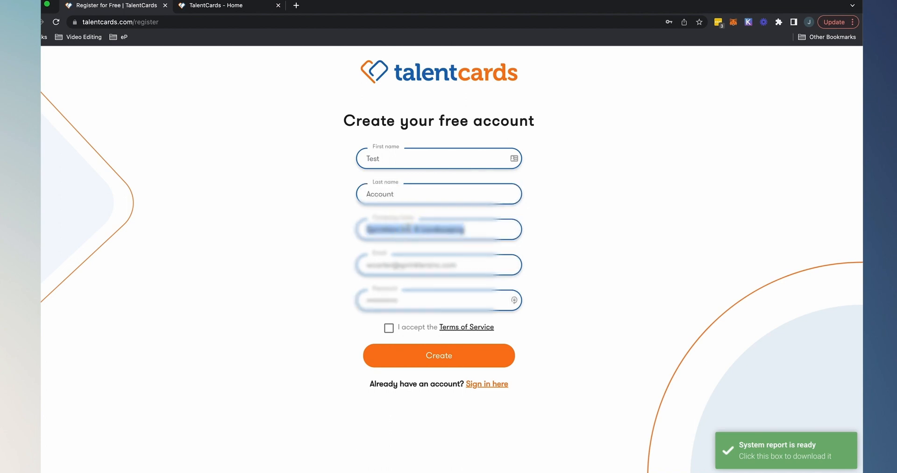
pyautogui.write('Test Ac')
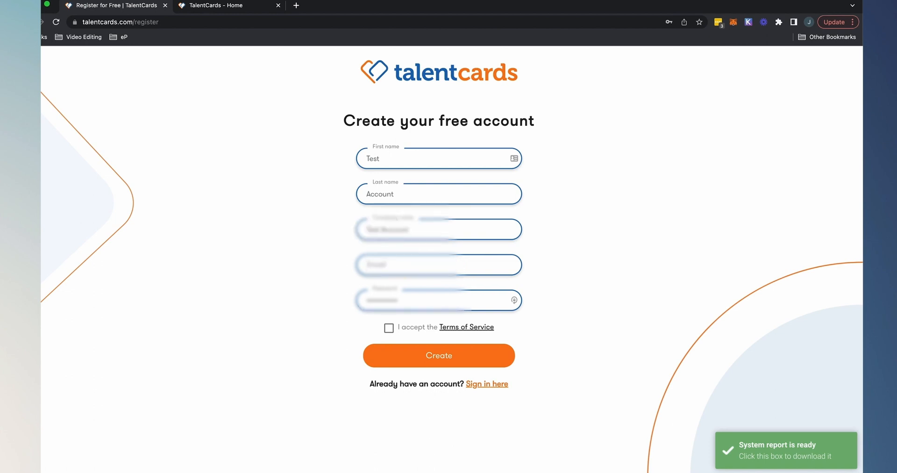
pyautogui.click(439, 265)
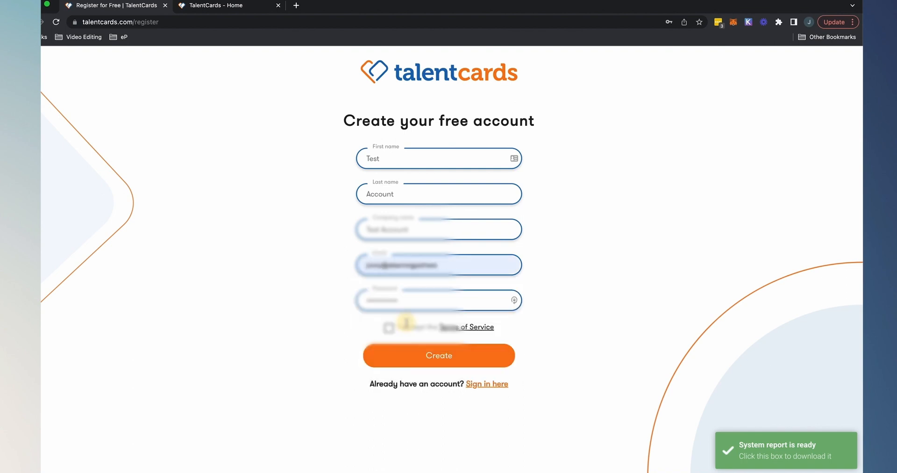
pyautogui.click(435, 300)
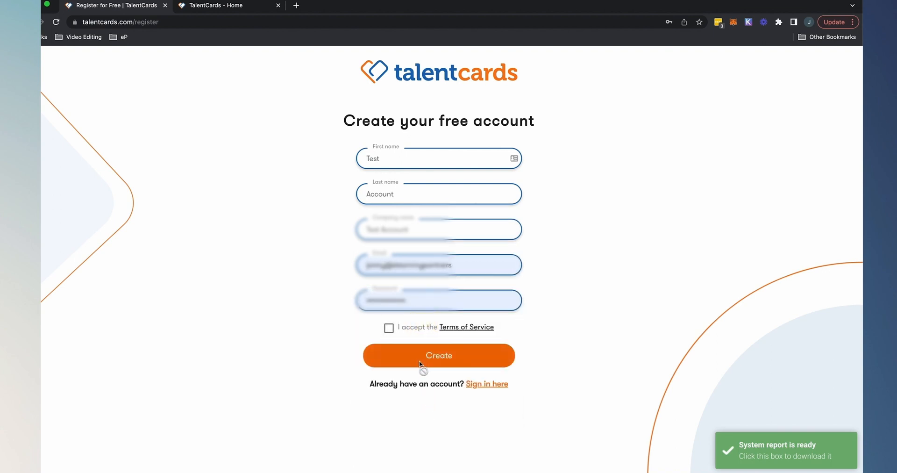
pyautogui.click(438, 355)
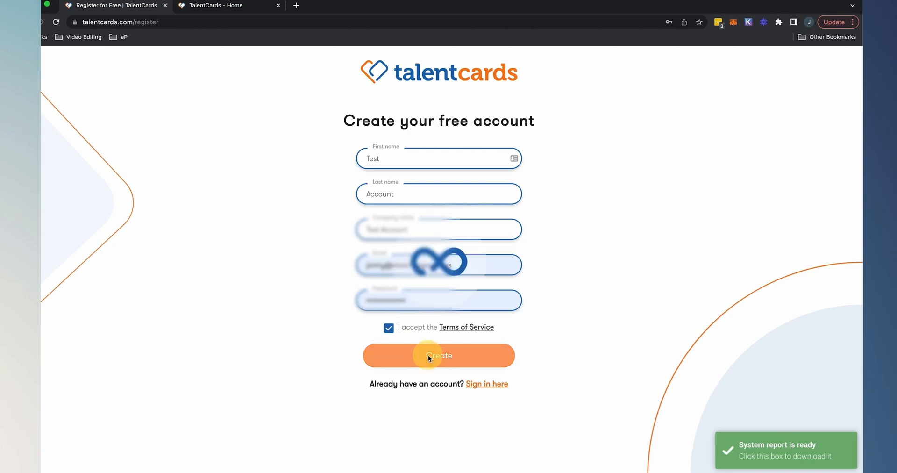
pyautogui.click(438, 355)
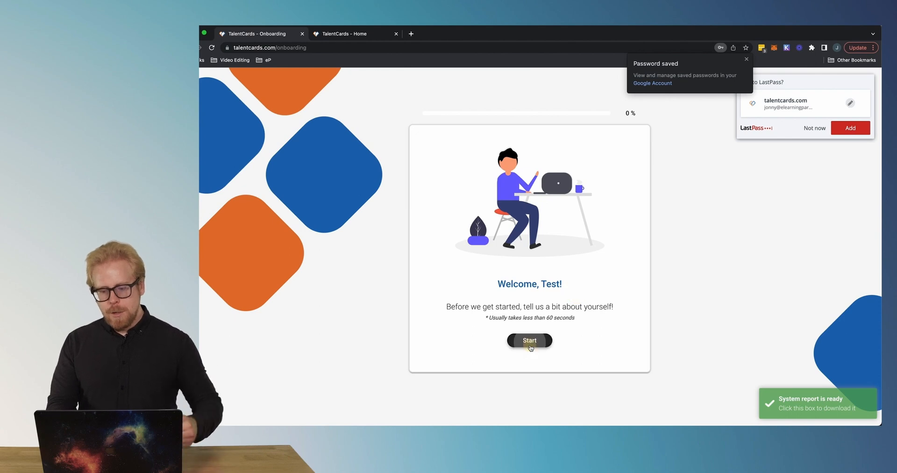
# - Select office, remote, deskless and contractor trainees, and onboarding and sales training types
pyautogui.click(528, 340)
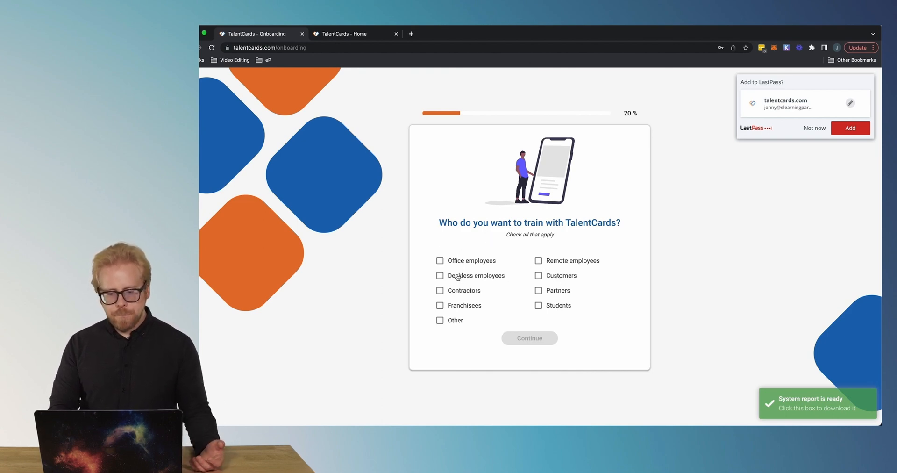
pyautogui.click(538, 260)
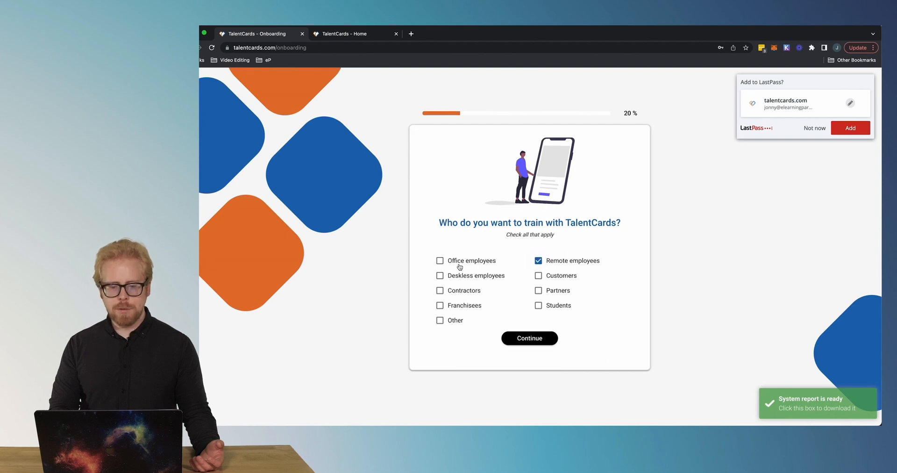
pyautogui.click(440, 260)
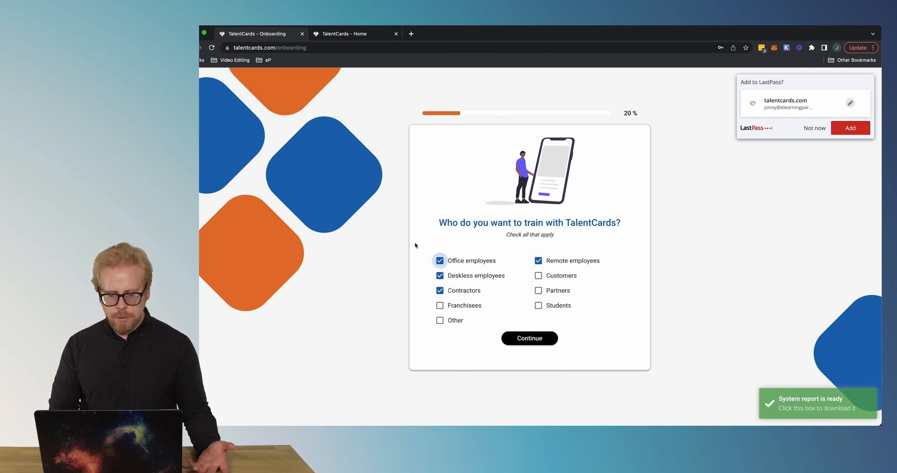
pyautogui.click(528, 337)
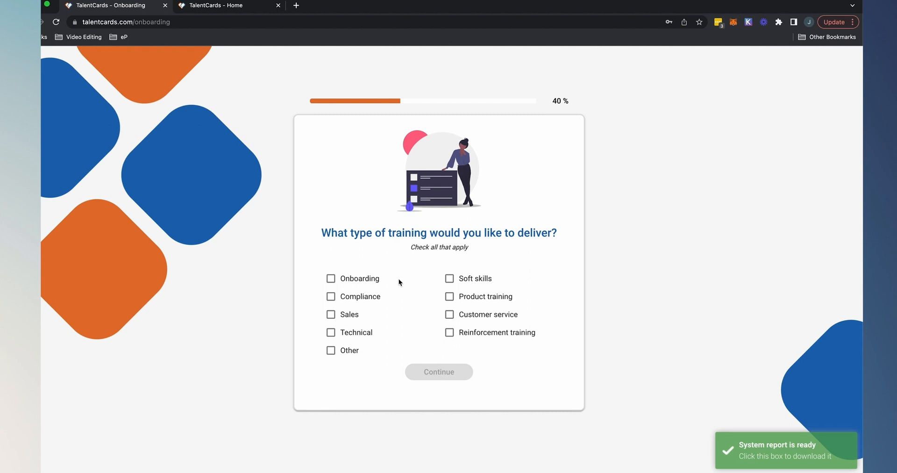
pyautogui.moveTo(420, 295)
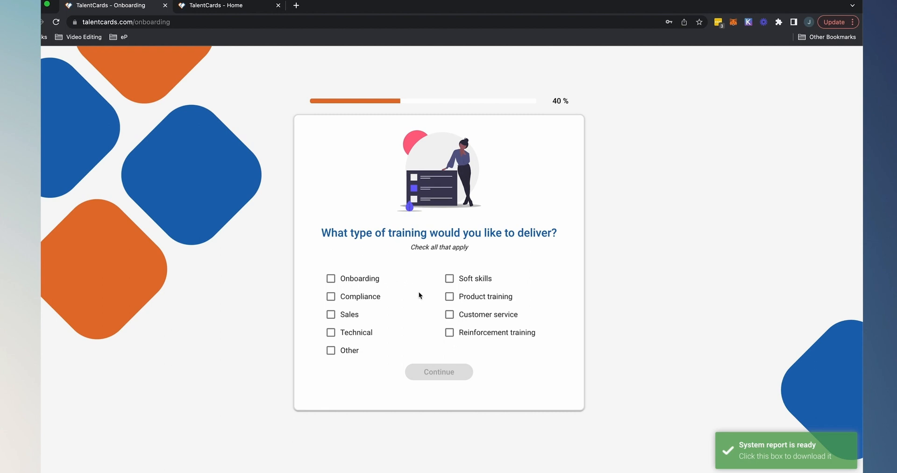
pyautogui.click(331, 314)
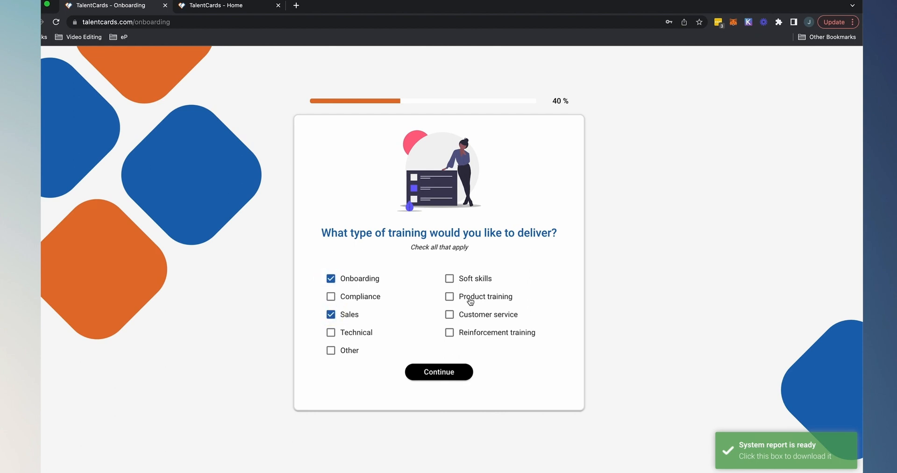
pyautogui.click(439, 371)
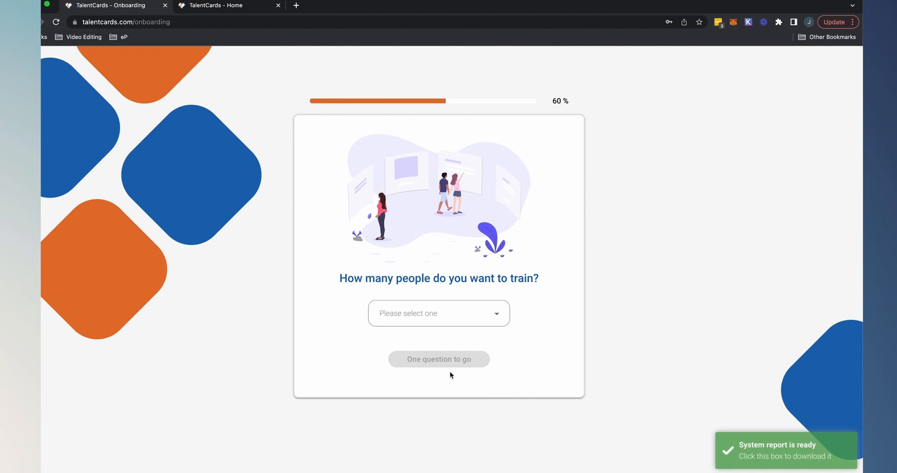
# - Set the number of people to train to 201-500
pyautogui.click(438, 314)
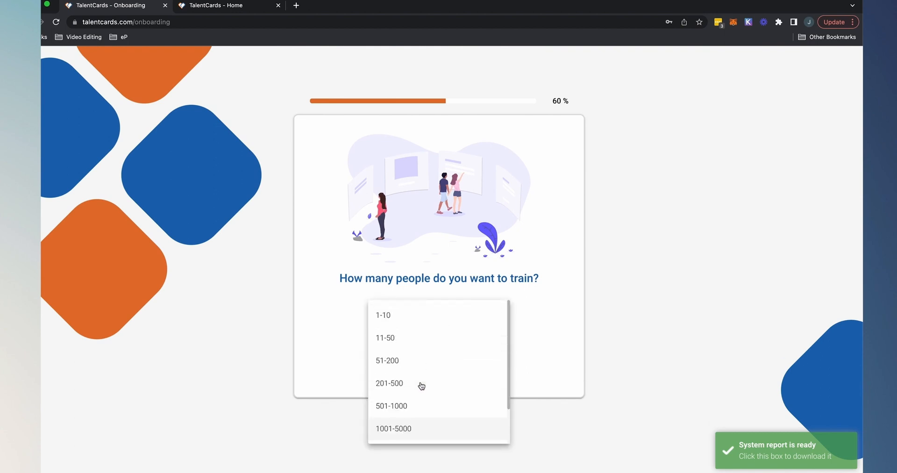
pyautogui.scroll(-3)
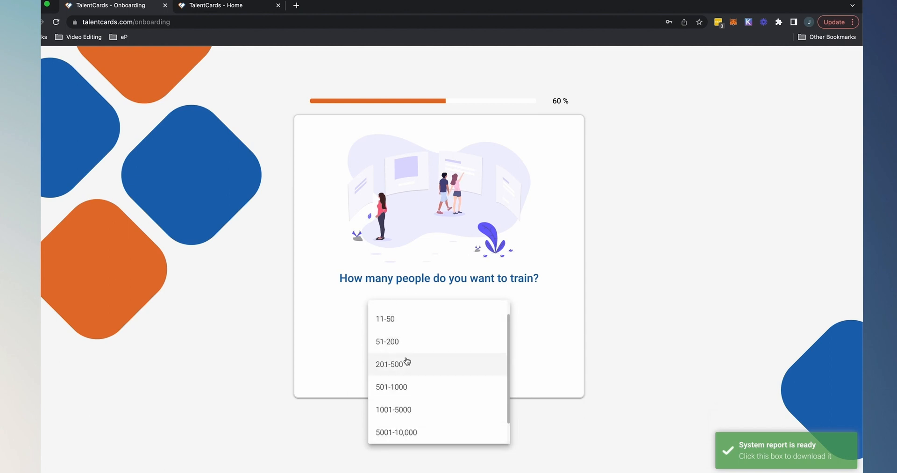
pyautogui.click(390, 364)
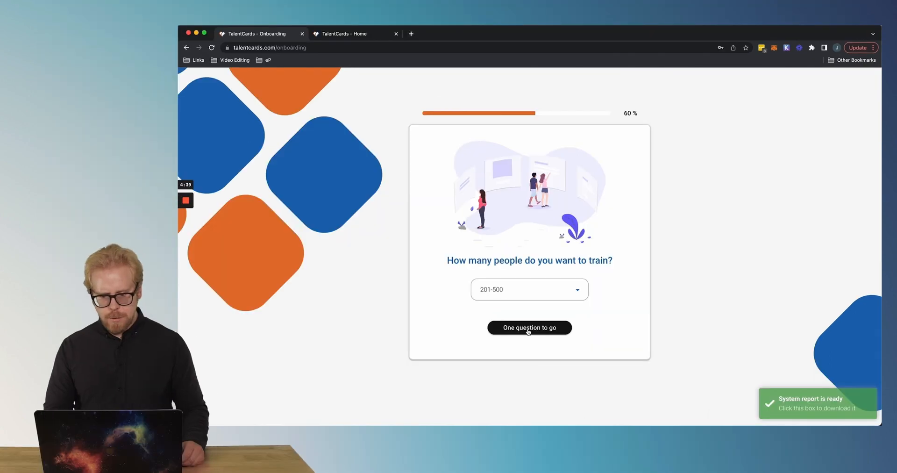
pyautogui.click(529, 327)
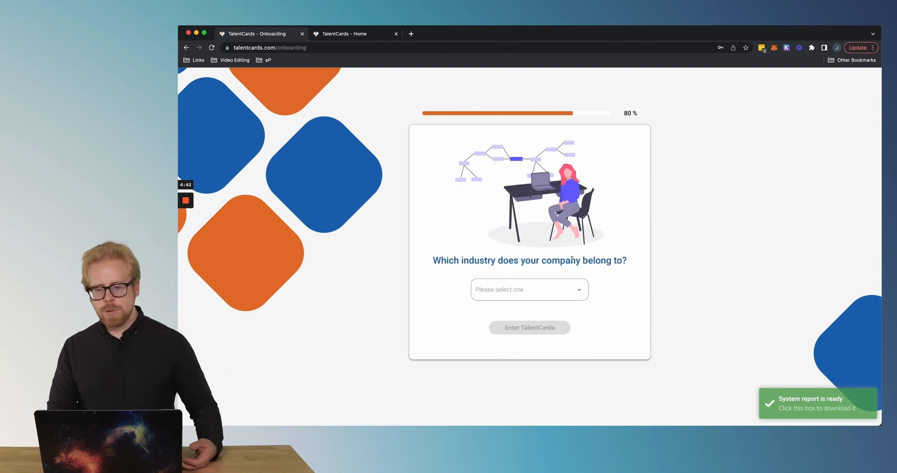
# - Pick Consulting as the industry and enter TalentCards
pyautogui.click(527, 289)
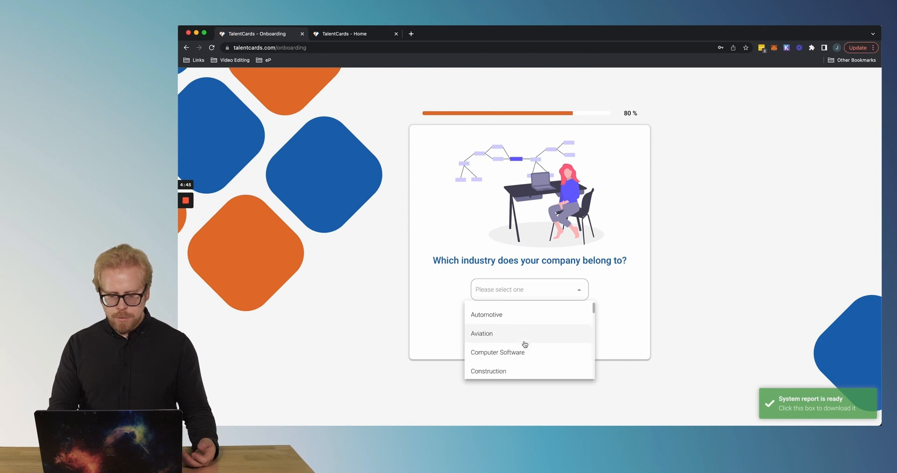
pyautogui.scroll(-3)
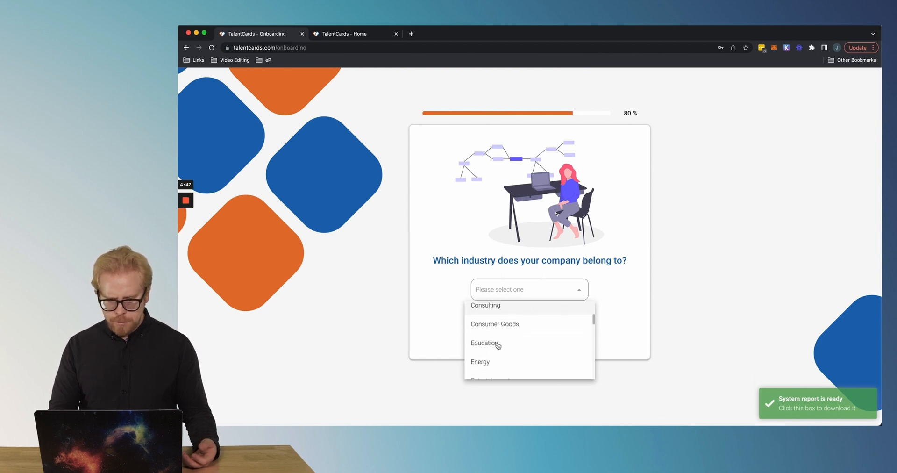
pyautogui.scroll(-3)
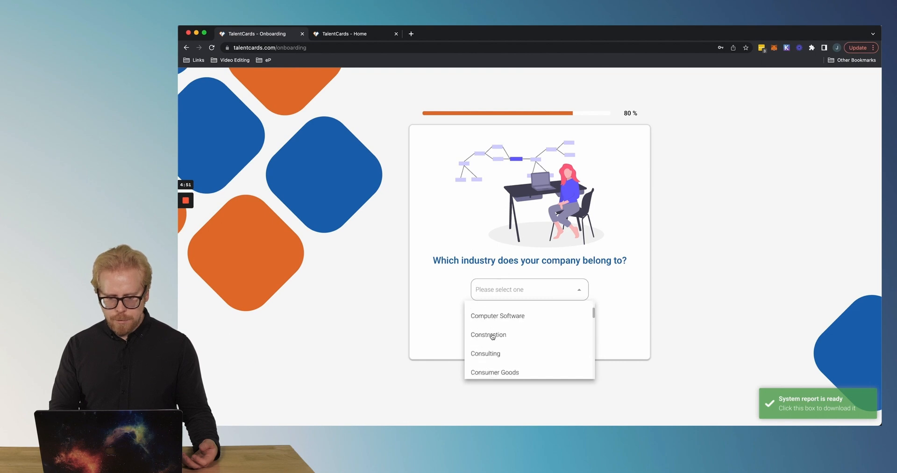
pyautogui.click(485, 353)
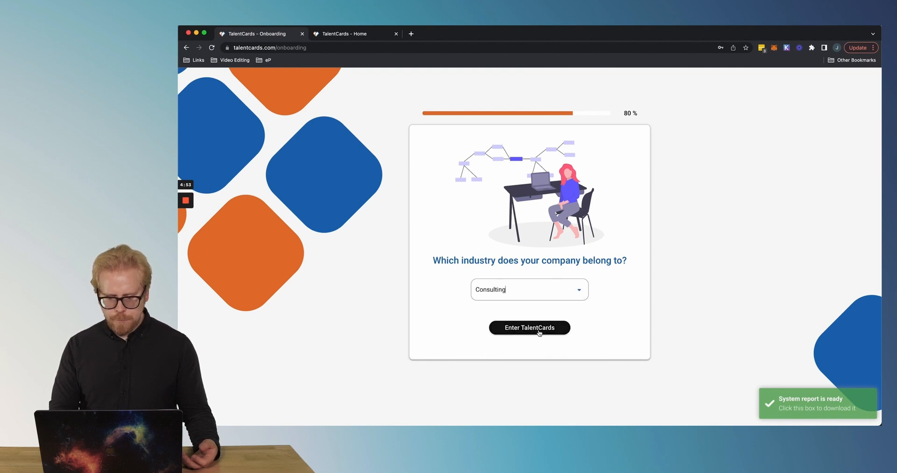
pyautogui.click(529, 327)
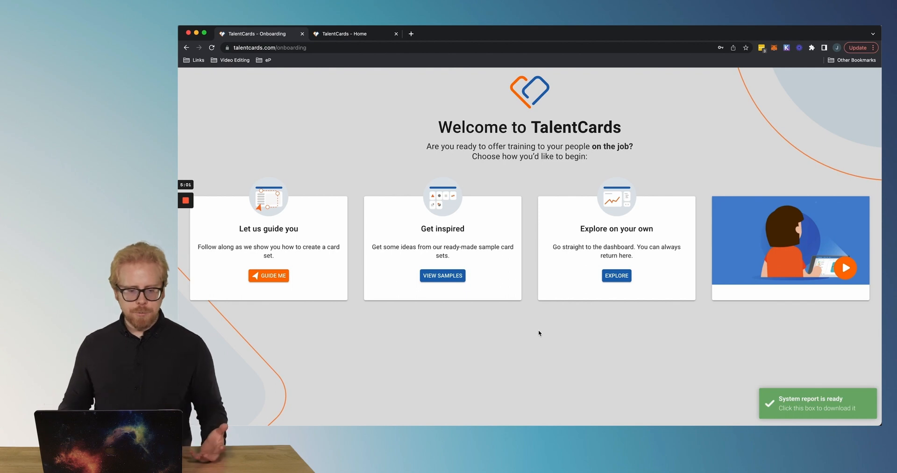
pyautogui.moveTo(250, 241)
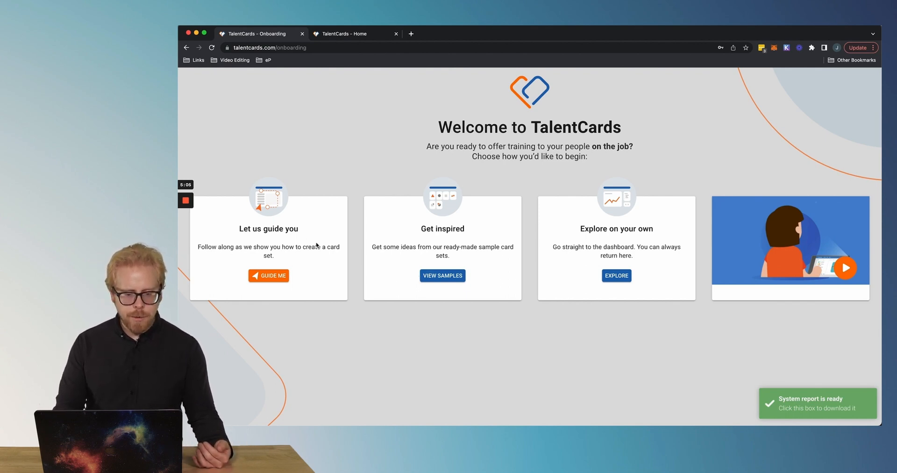
# - Choose GUIDE ME under Let us guide you to launch the card-set tour
pyautogui.click(268, 276)
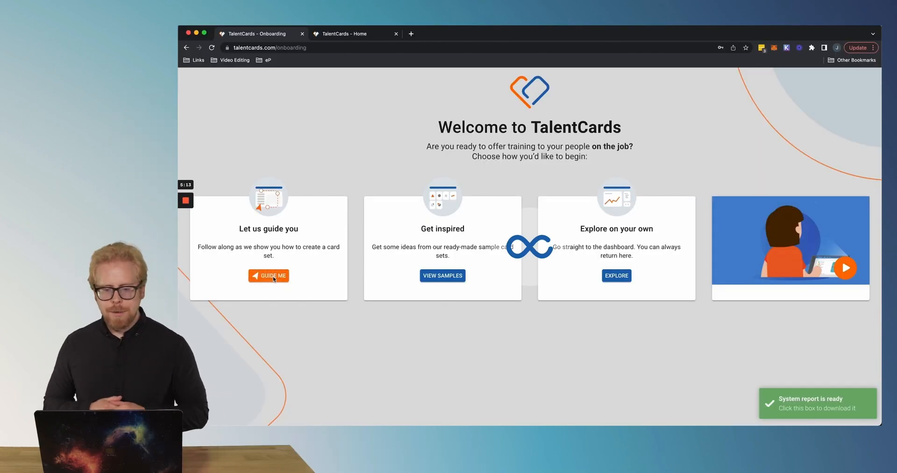
pyautogui.click(268, 275)
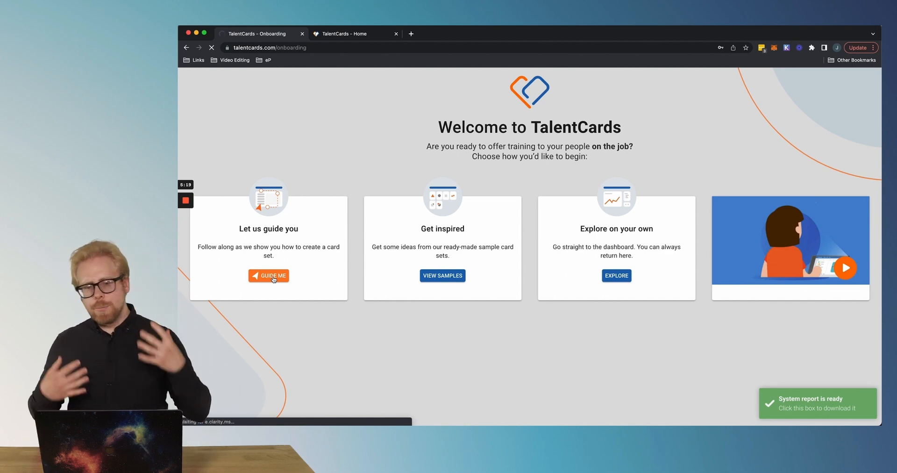
pyautogui.click(269, 276)
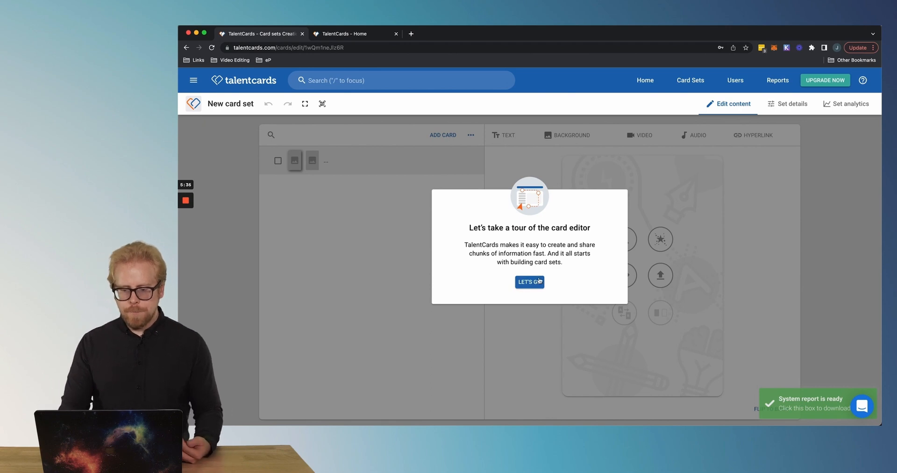
# - Start the editor tour and add a background and text to the Deskless Workforce card
pyautogui.click(529, 282)
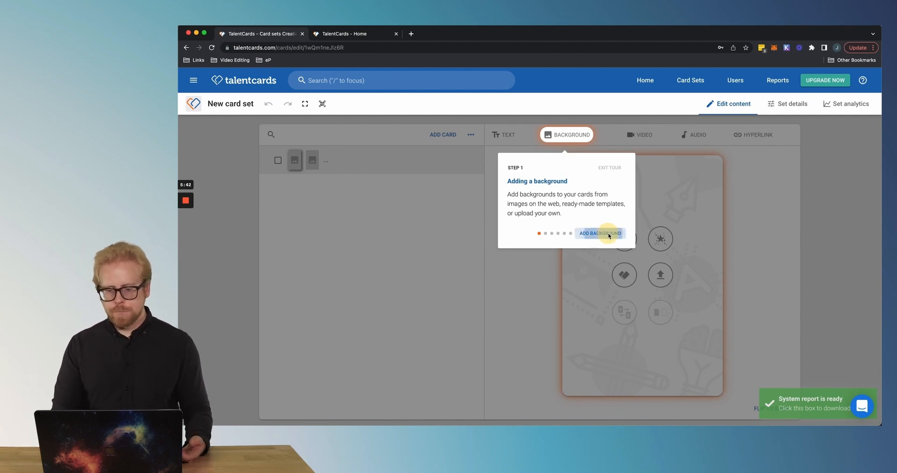
pyautogui.click(599, 233)
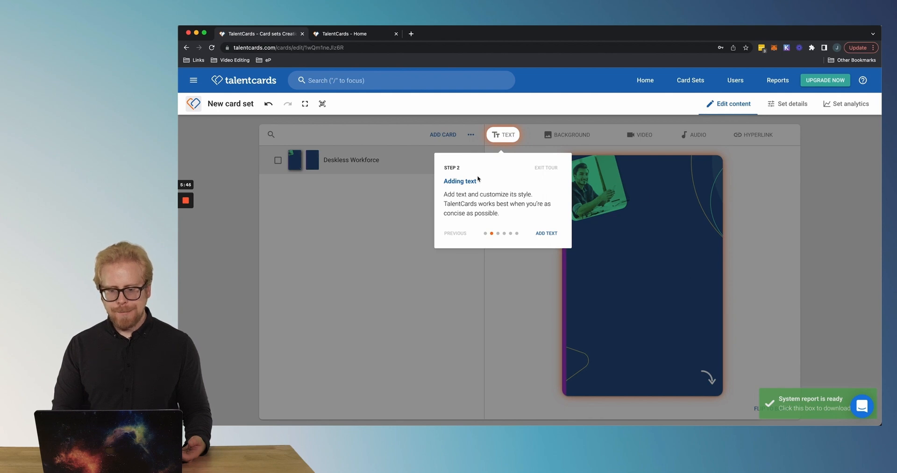
pyautogui.click(545, 234)
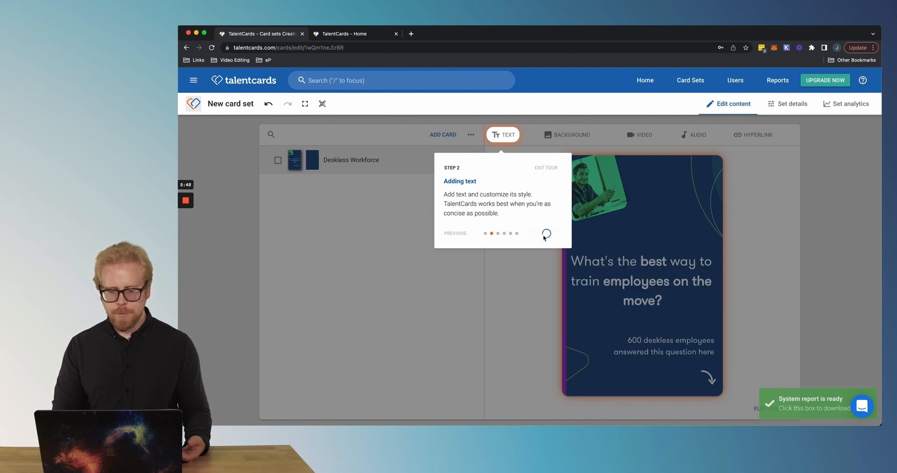
pyautogui.click(546, 234)
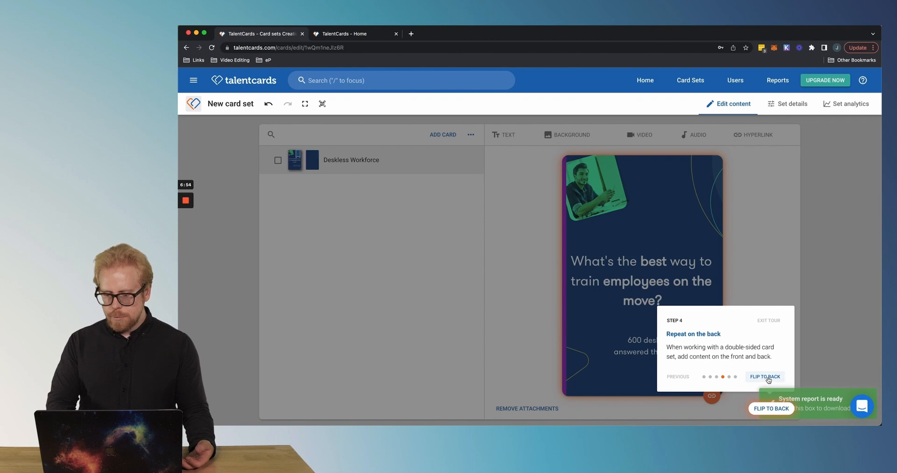
# - Flip the card to its back, add six more cards, and publish 'Creating impactful card sets'
pyautogui.click(765, 376)
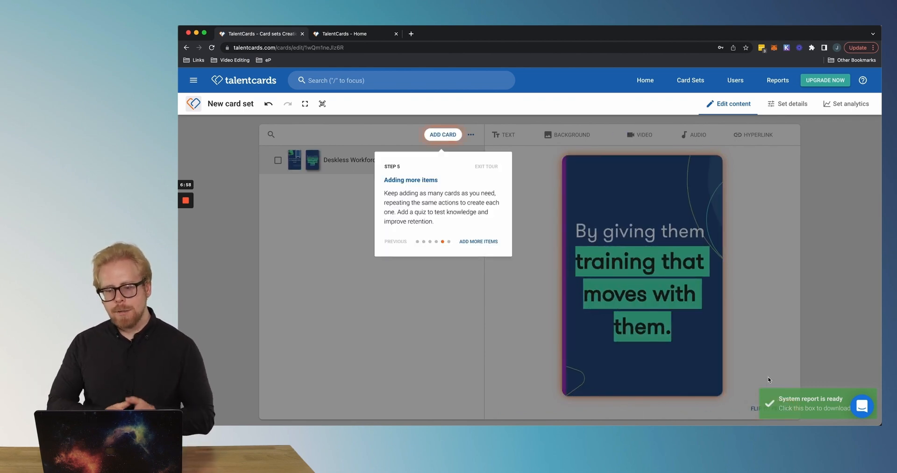
pyautogui.moveTo(713, 370)
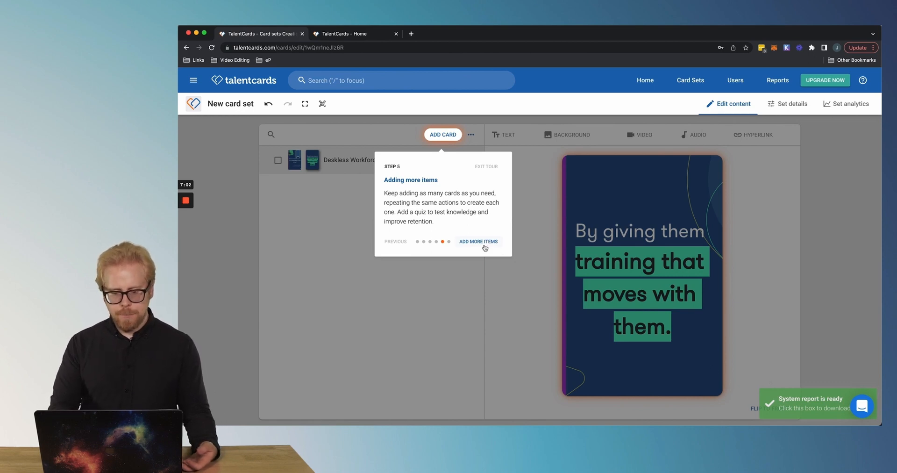
pyautogui.click(479, 241)
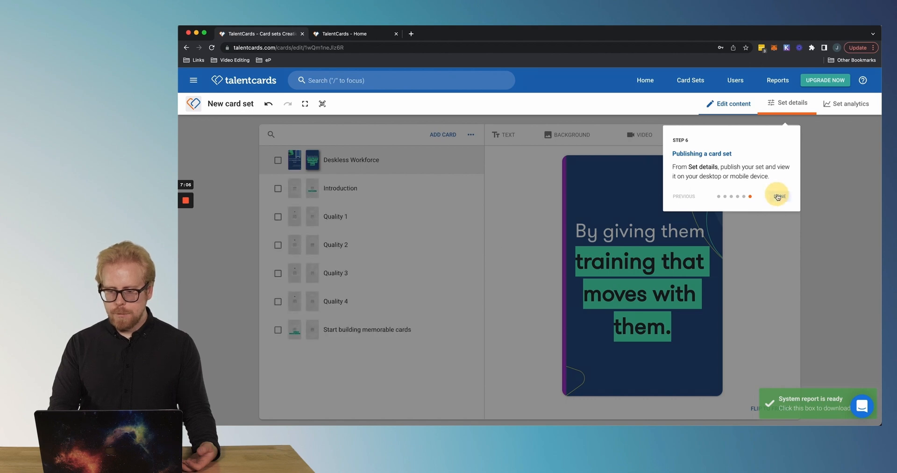
pyautogui.click(778, 196)
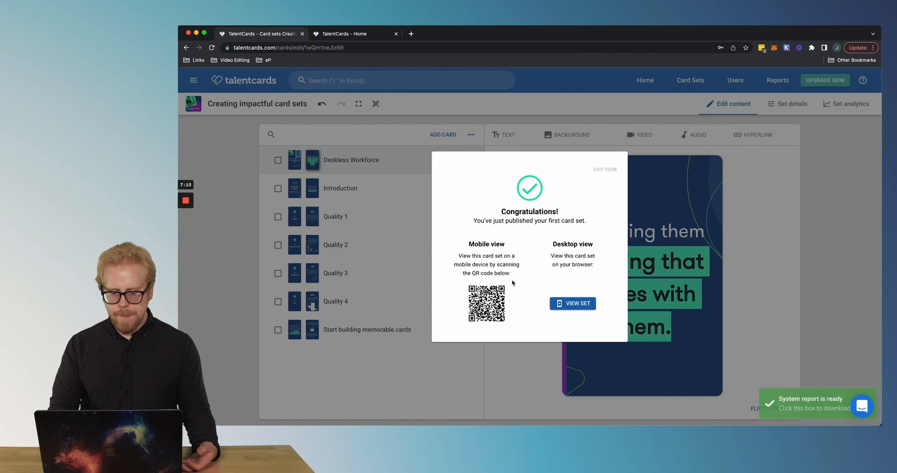
pyautogui.moveTo(473, 220); pyautogui.dragTo(584, 220)
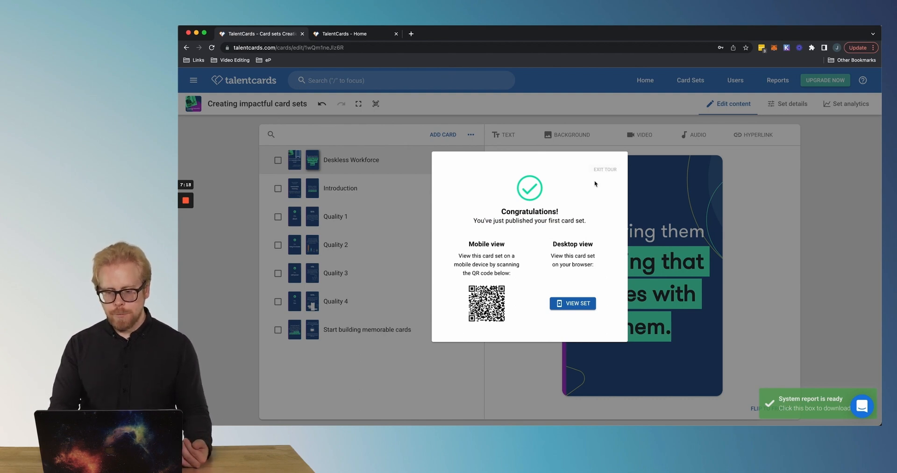
# - Exit the tour and preview the Introduction and Quality cards
pyautogui.click(604, 169)
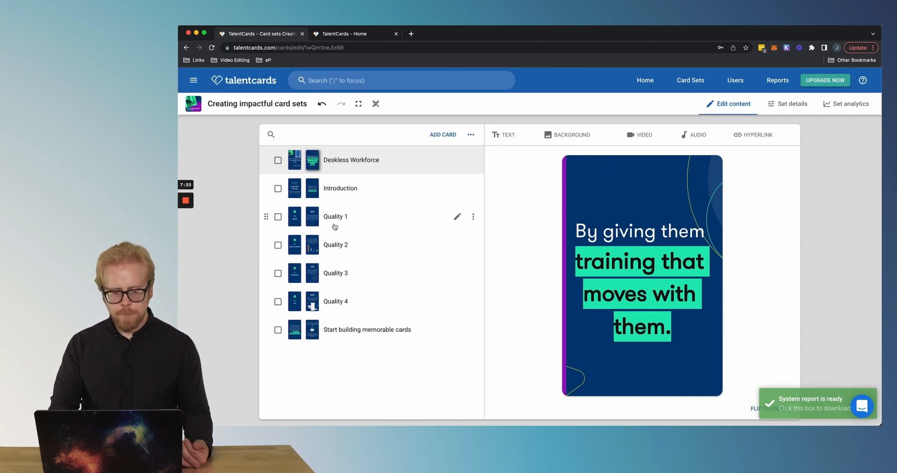
pyautogui.click(340, 187)
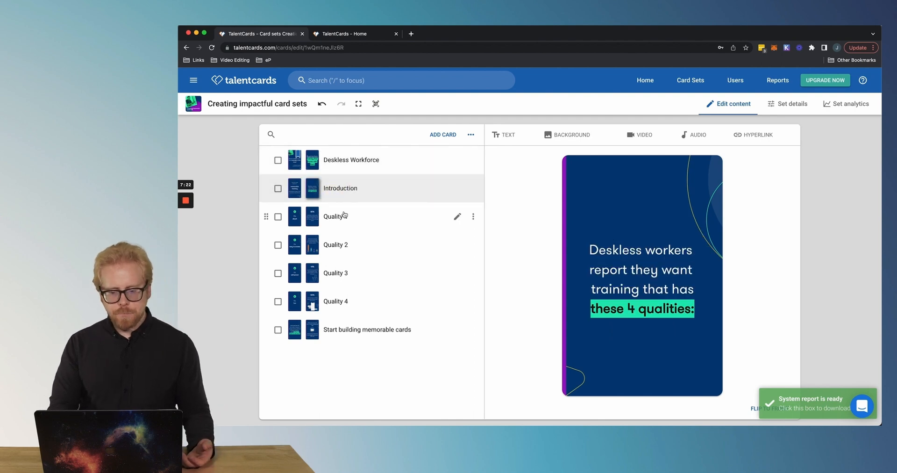
pyautogui.click(336, 273)
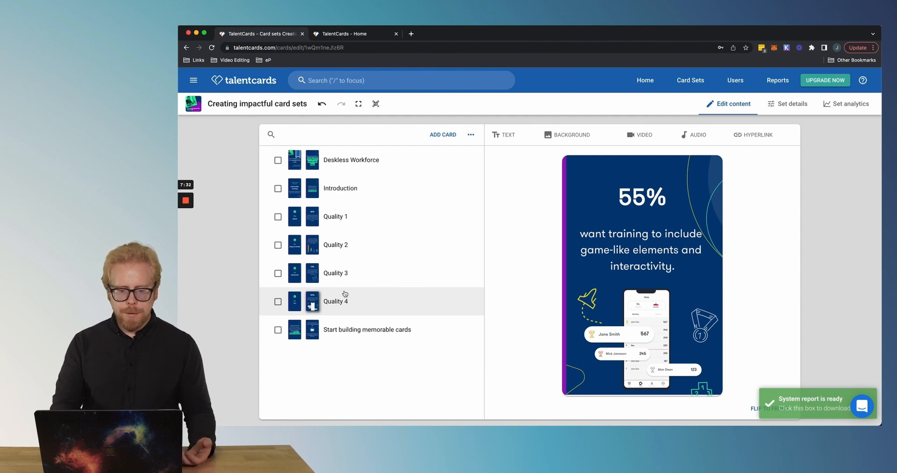
pyautogui.moveTo(415, 202)
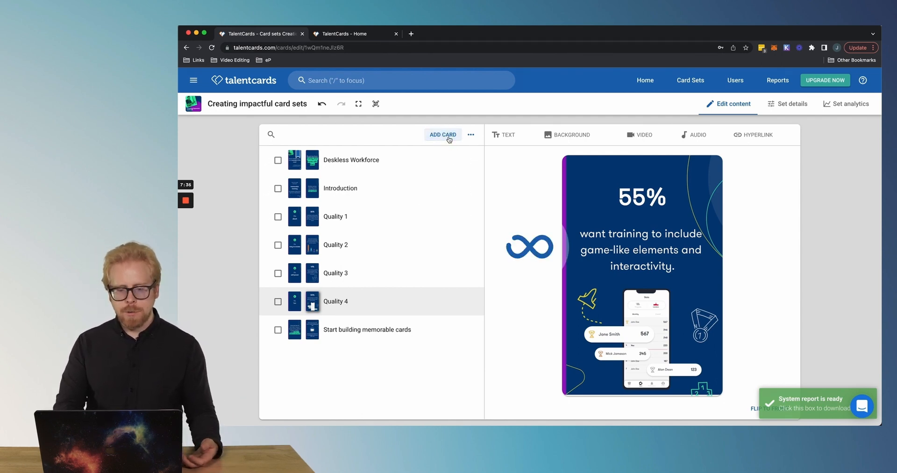
# - Add an eighth card and give its front the light teal gradient template background
pyautogui.click(443, 135)
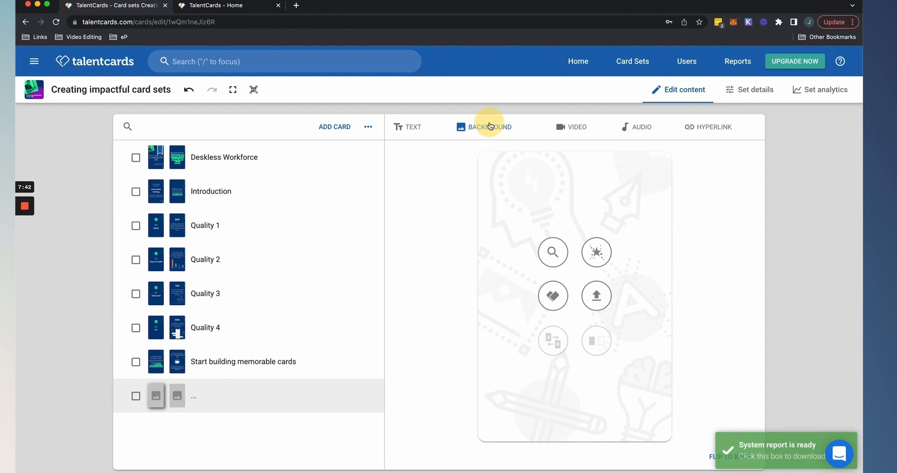
pyautogui.click(490, 126)
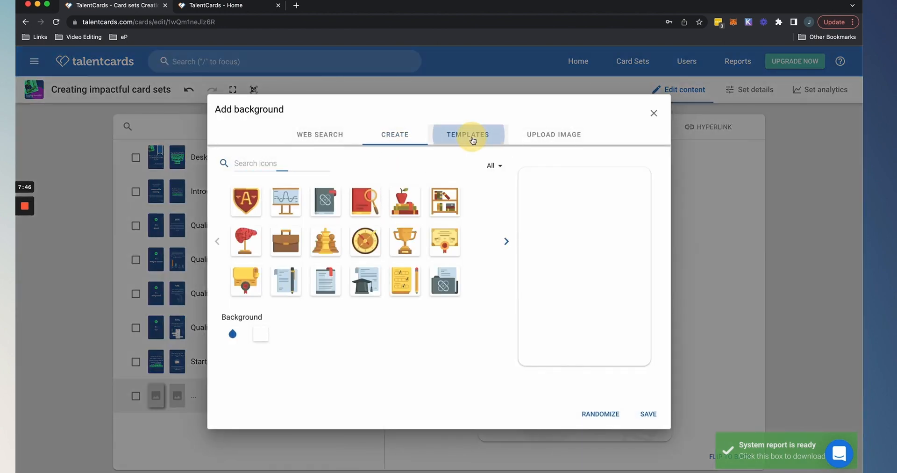
pyautogui.click(468, 134)
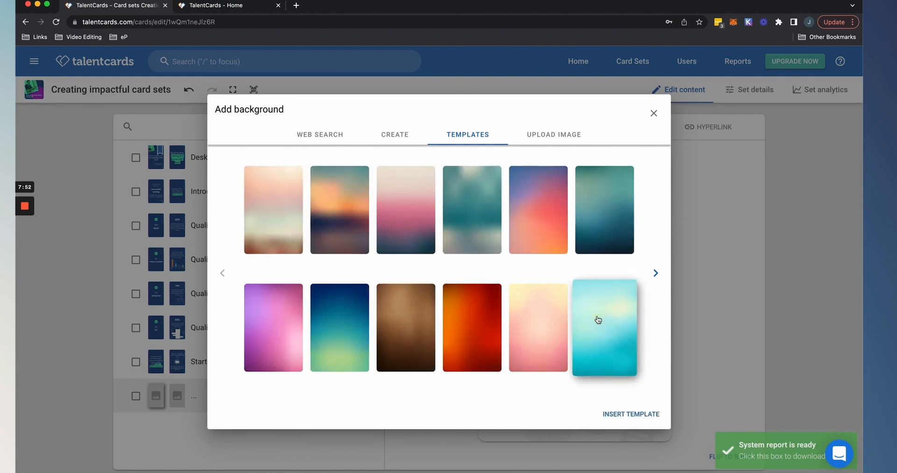
pyautogui.click(653, 112)
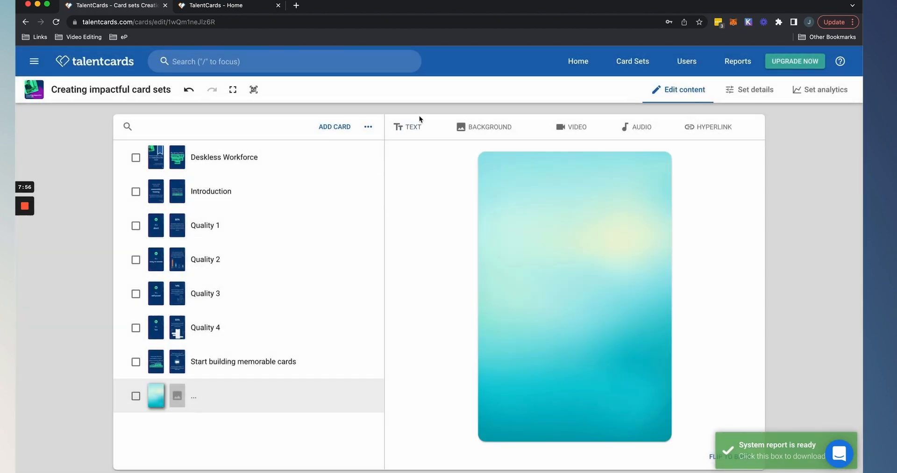
# - Add a Free Text layout with the title 'Test' and two placeholder text blocks
pyautogui.click(407, 127)
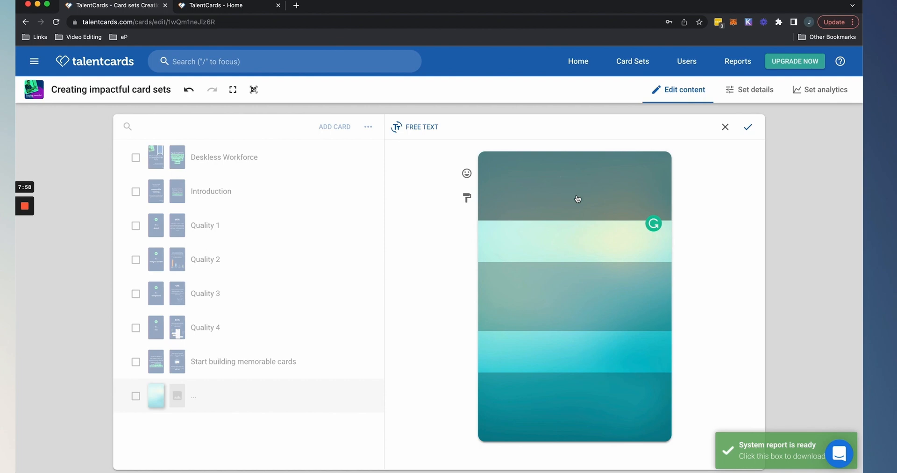
pyautogui.moveTo(560, 131)
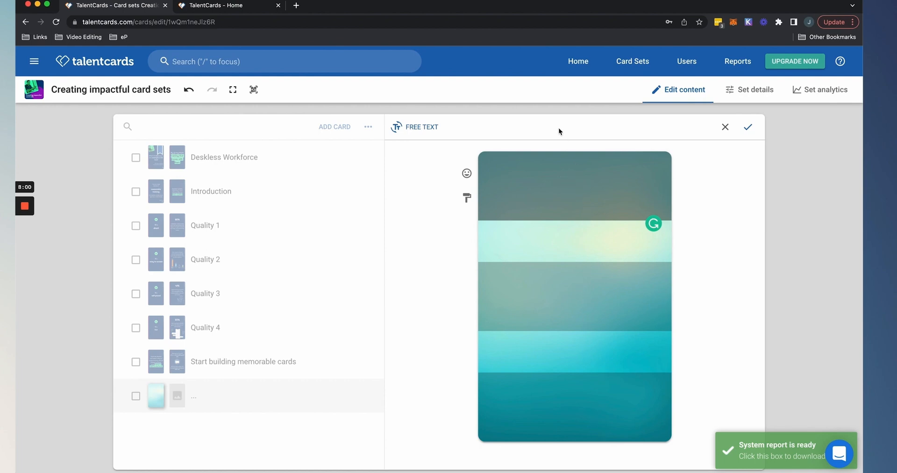
pyautogui.moveTo(590, 312)
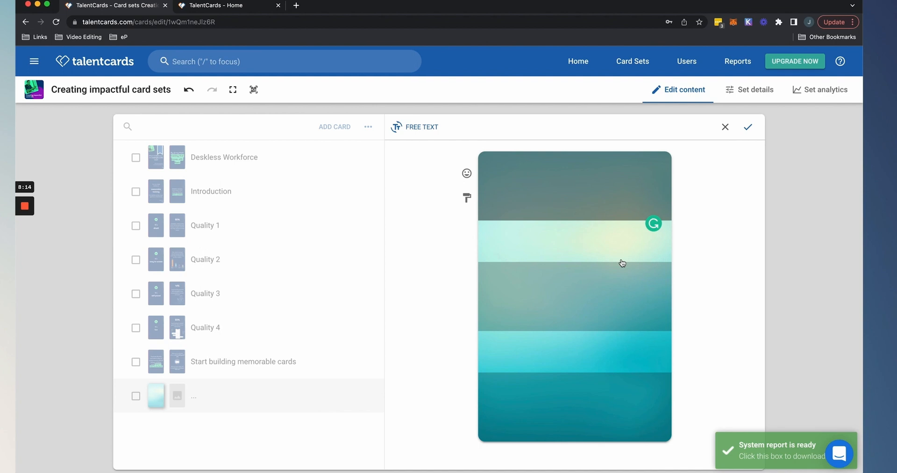
pyautogui.write('Test')
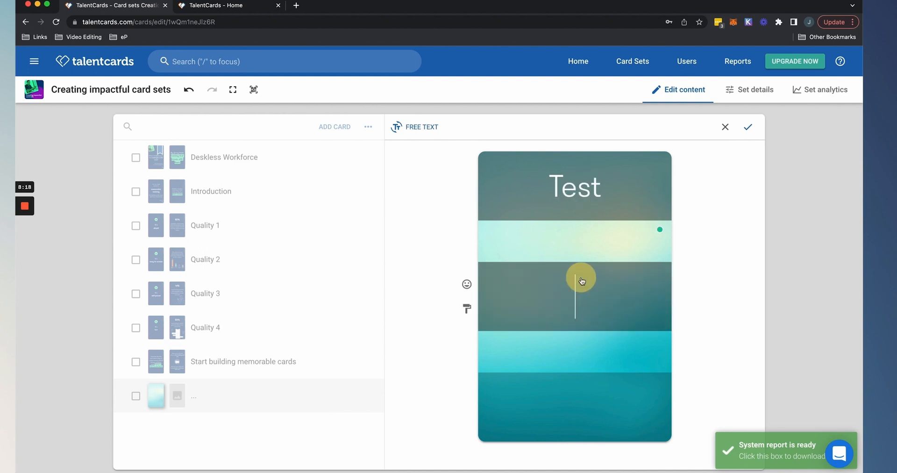
pyautogui.write('dasdasdasdasdasdasdasdasdasdasdasdasdasdasdasdasd')
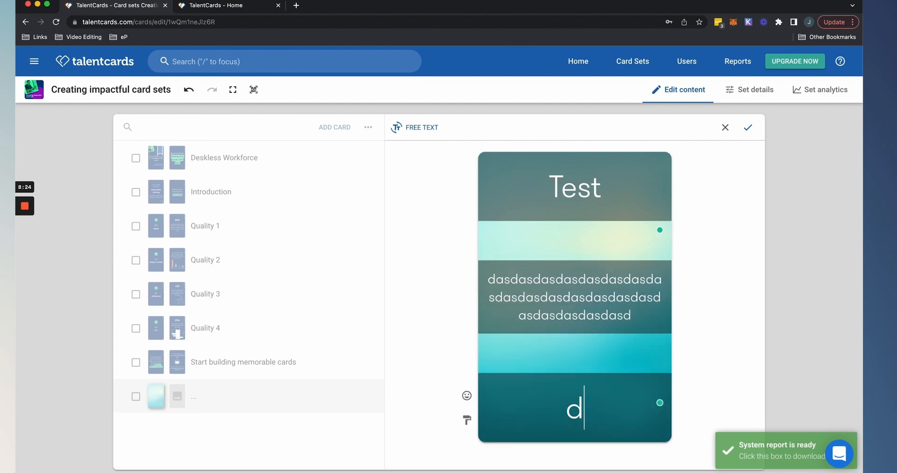
pyautogui.write('asdasdasdasdasdsad asdasdasdsa')
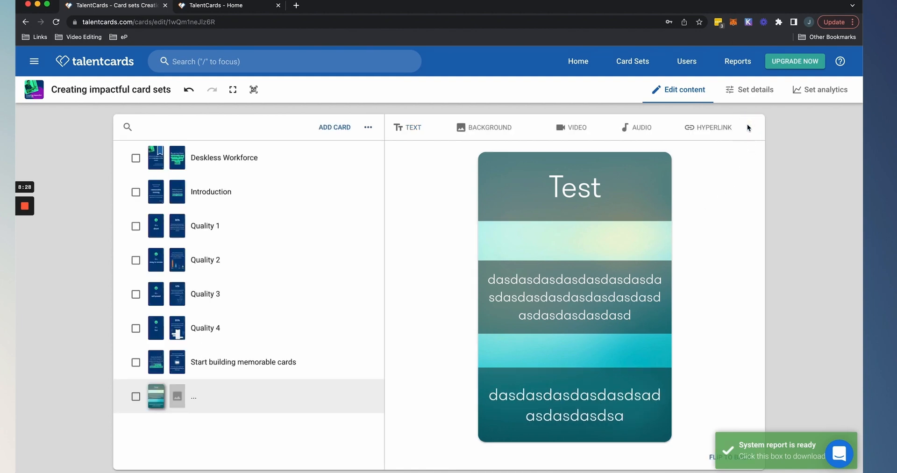
pyautogui.moveTo(178, 400)
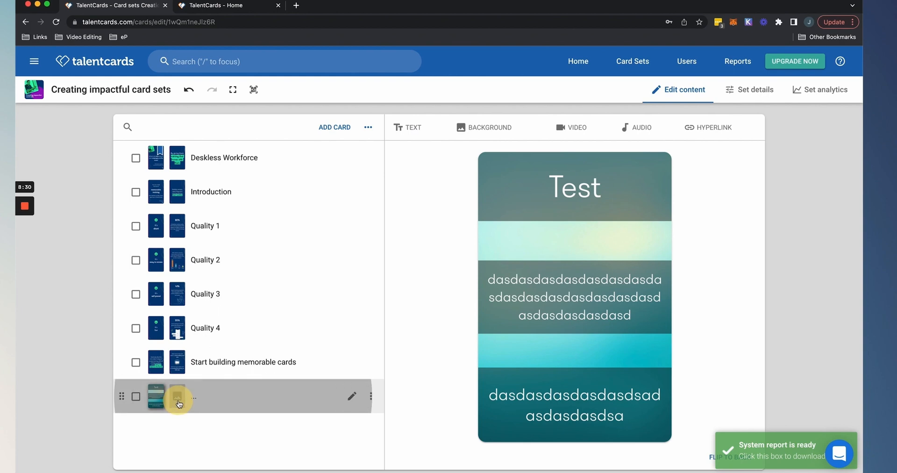
# - Flip the new card, browse its upload and Vimeo video options, then open a new browser tab
pyautogui.click(176, 396)
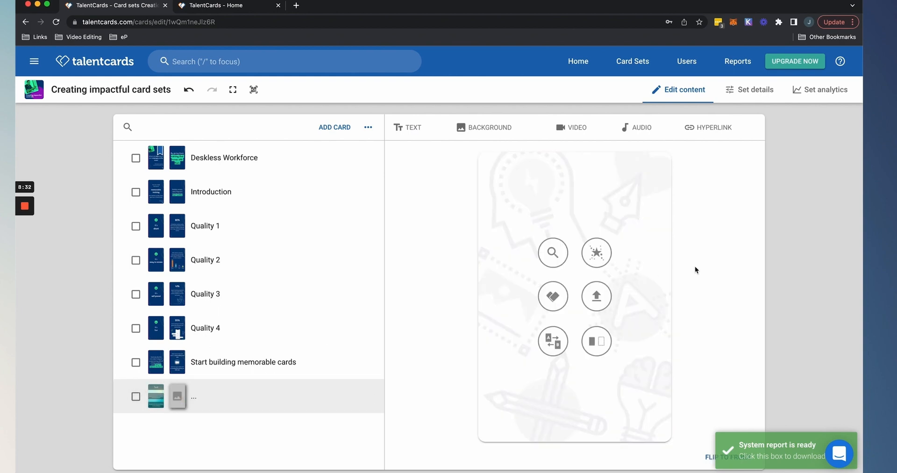
pyautogui.moveTo(556, 155)
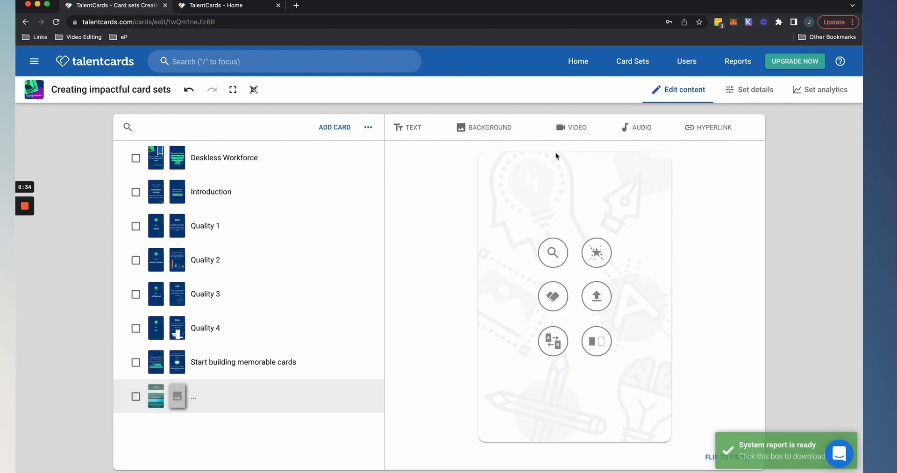
pyautogui.click(576, 127)
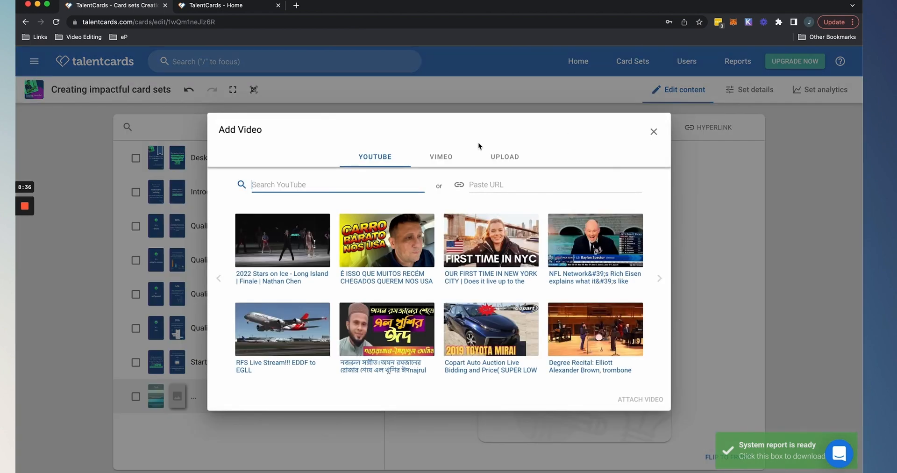
pyautogui.moveTo(531, 156)
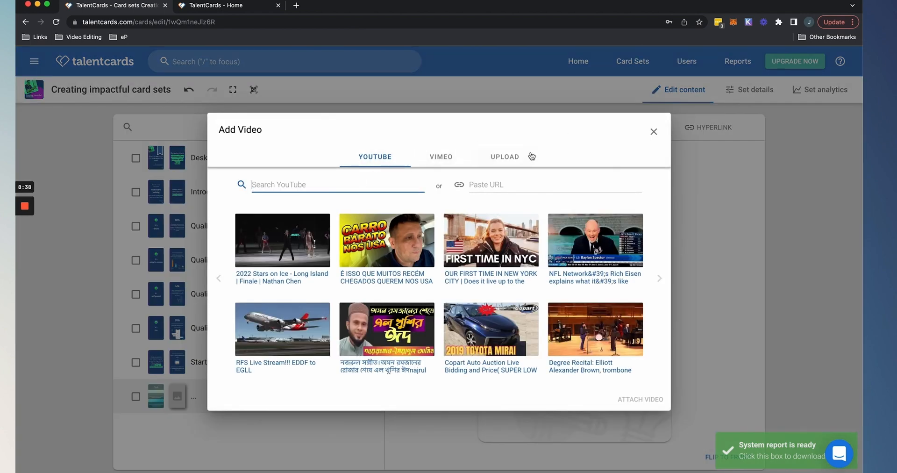
pyautogui.click(505, 156)
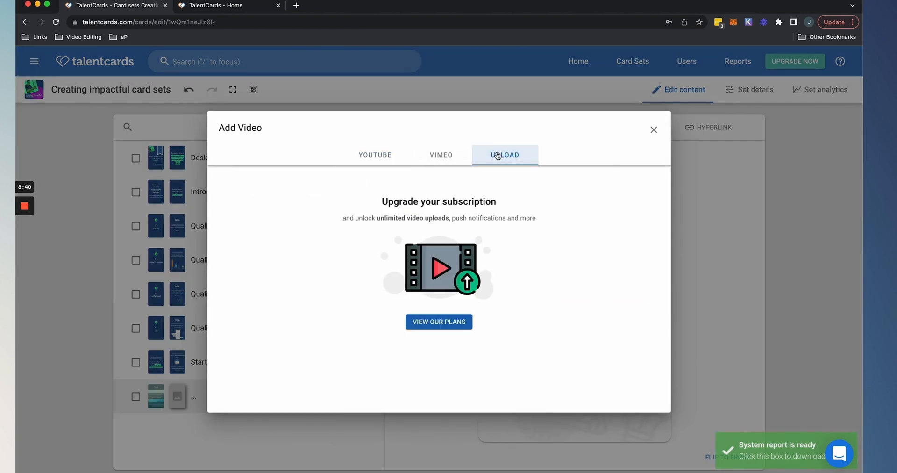
pyautogui.click(441, 156)
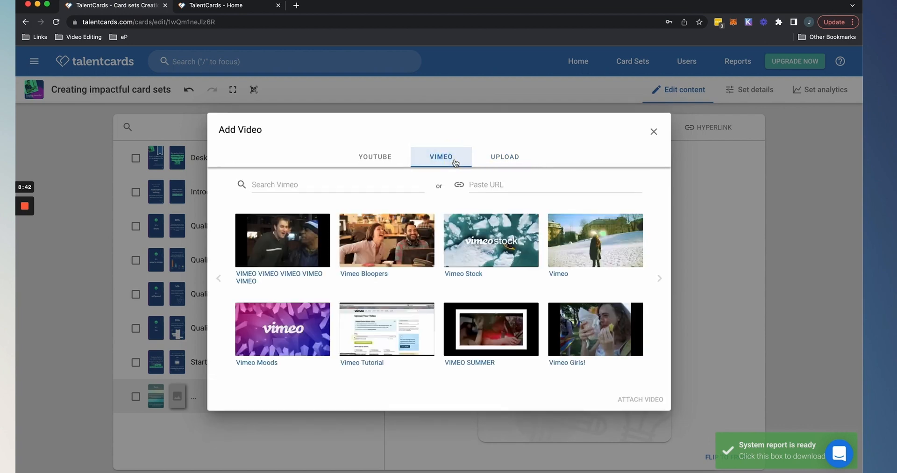
pyautogui.click(375, 156)
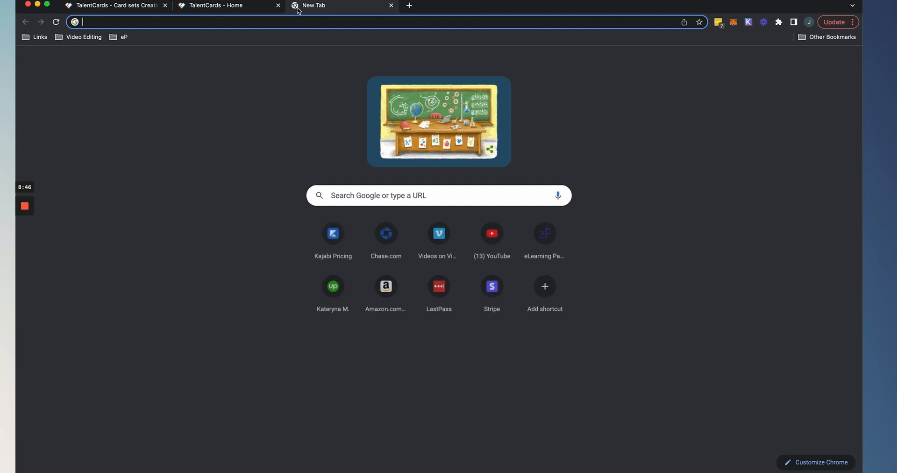
# - Search YouTube for 'elearning simplified' and open the channel's 'Top 5 Best Types Of Content' video, selecting its URL
pyautogui.write('youtube.com')
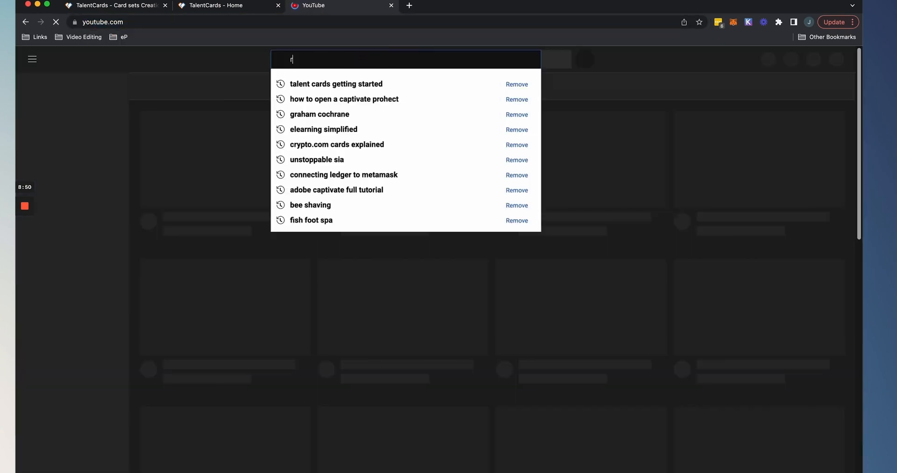
pyautogui.write('elearn')
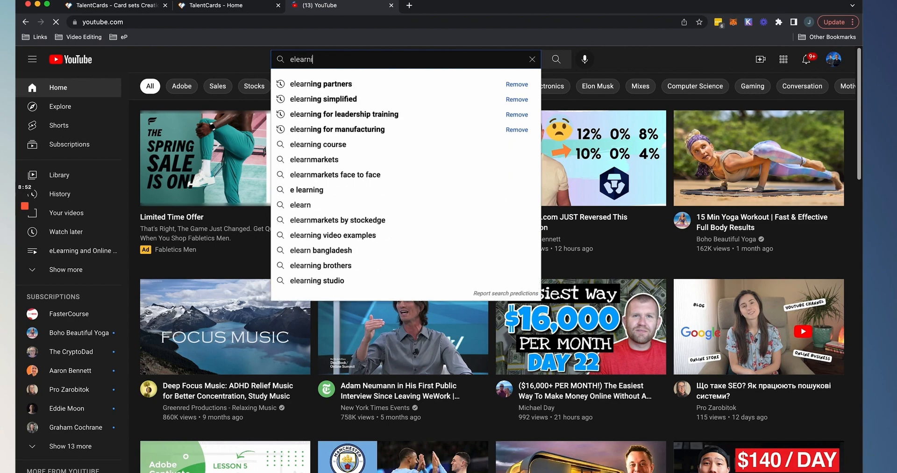
pyautogui.click(323, 98)
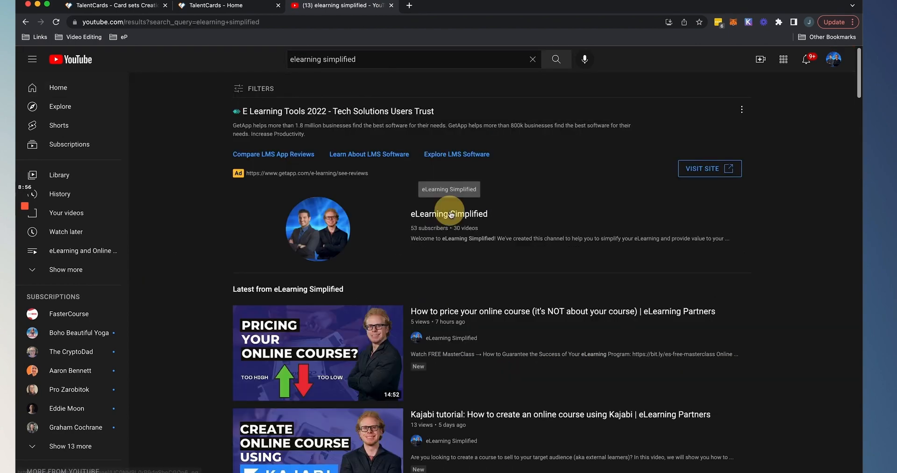
pyautogui.click(449, 213)
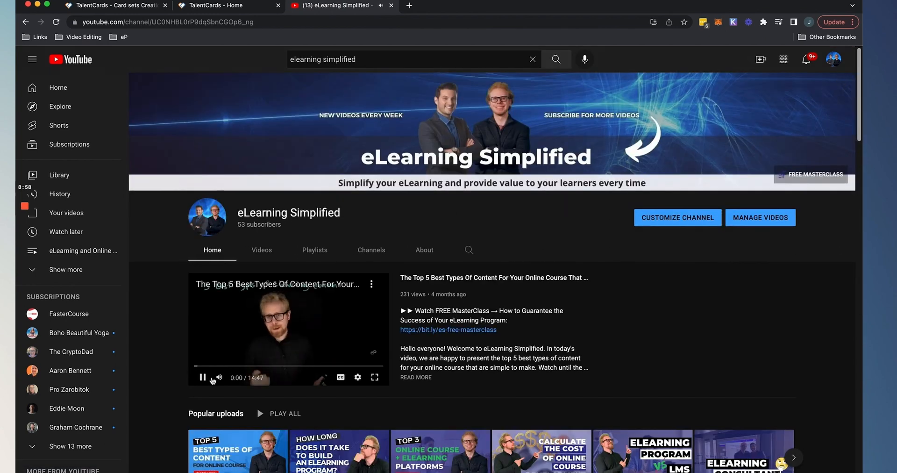
pyautogui.click(202, 376)
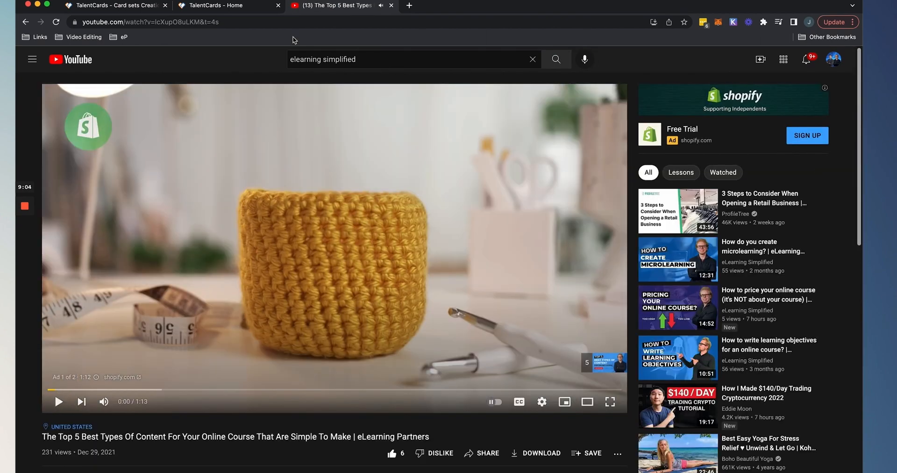
pyautogui.click(224, 5)
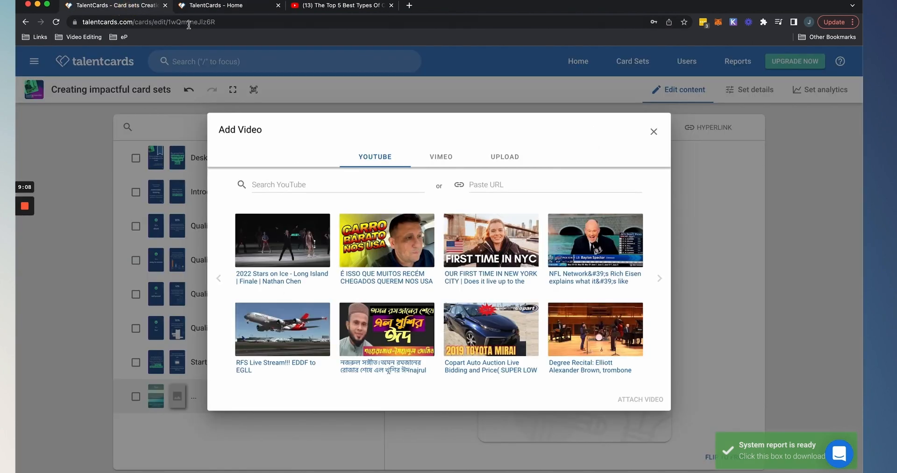
# - Paste the video link (watch?v=lcXupO8uLKM) into Add Video and attach it to the card
pyautogui.write('https://www.youtube.com/watch?v=lcXupO8uLKM&t=4s')
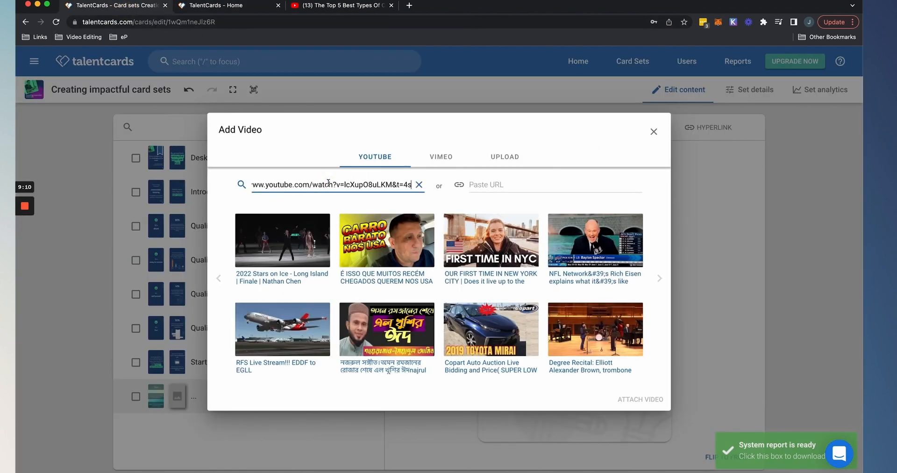
pyautogui.click(420, 185)
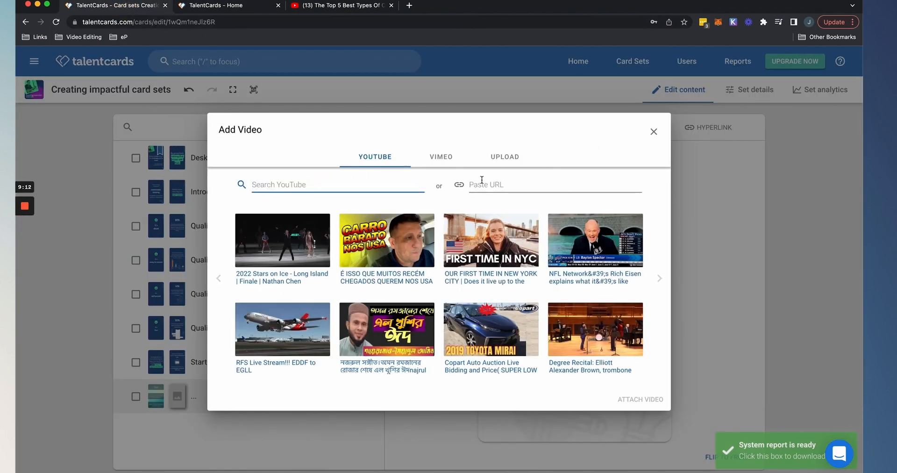
pyautogui.write('ww.youtube.com/watch?v=lcXupO8uLKM&t=4s')
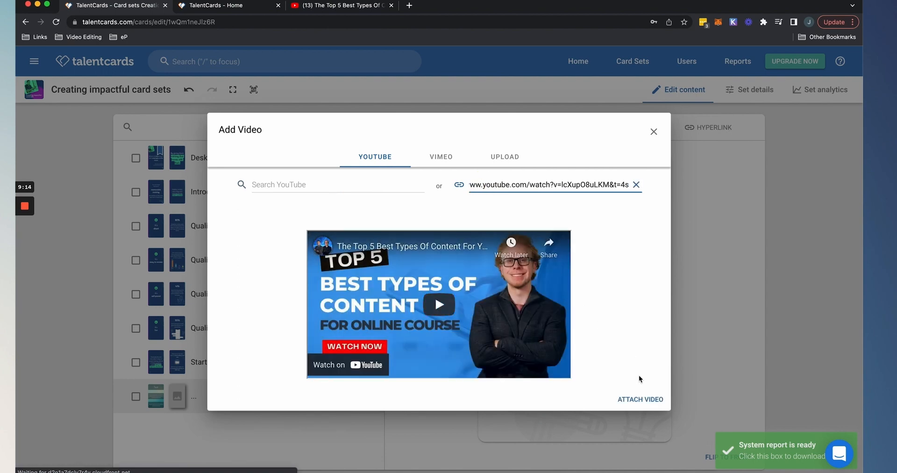
pyautogui.click(640, 399)
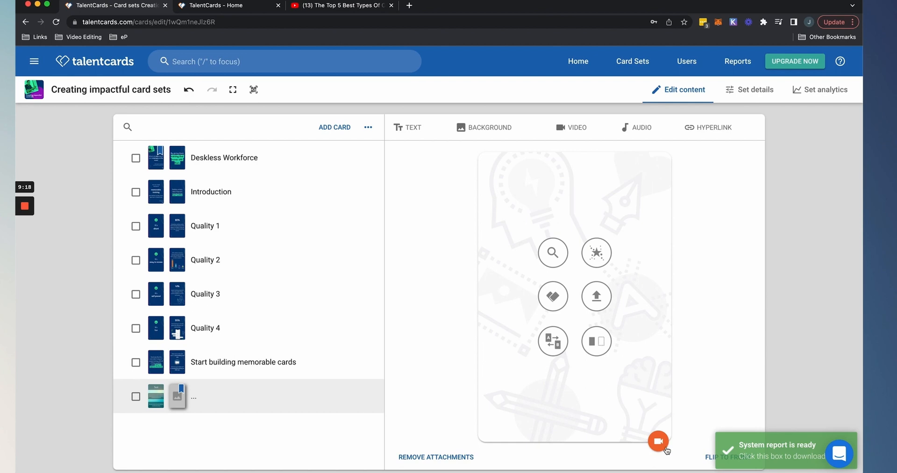
# - Preview and play the attached video, then close the preview
pyautogui.click(658, 440)
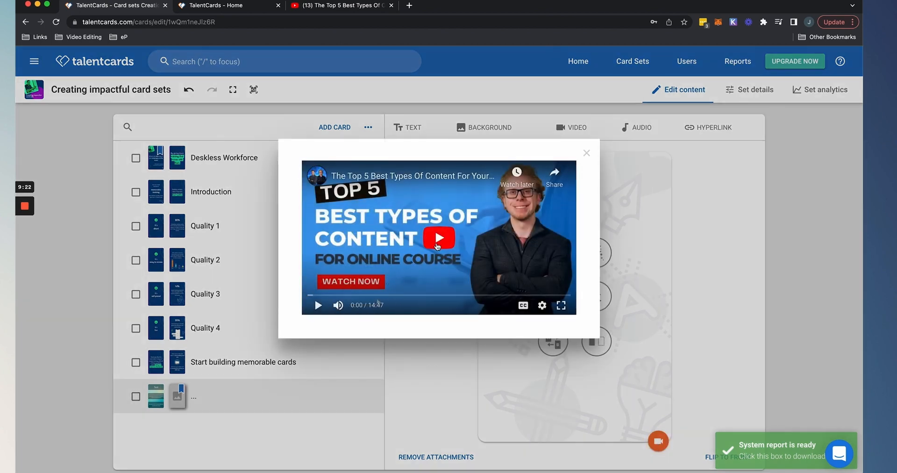
pyautogui.click(439, 237)
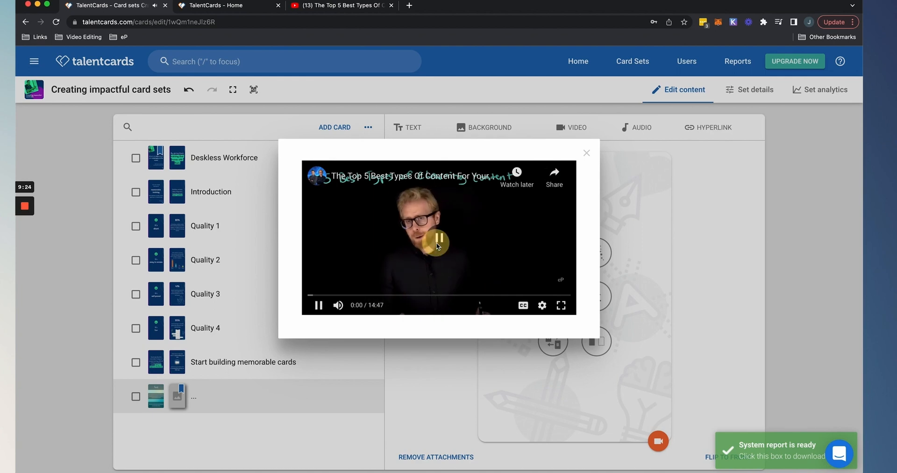
pyautogui.click(586, 153)
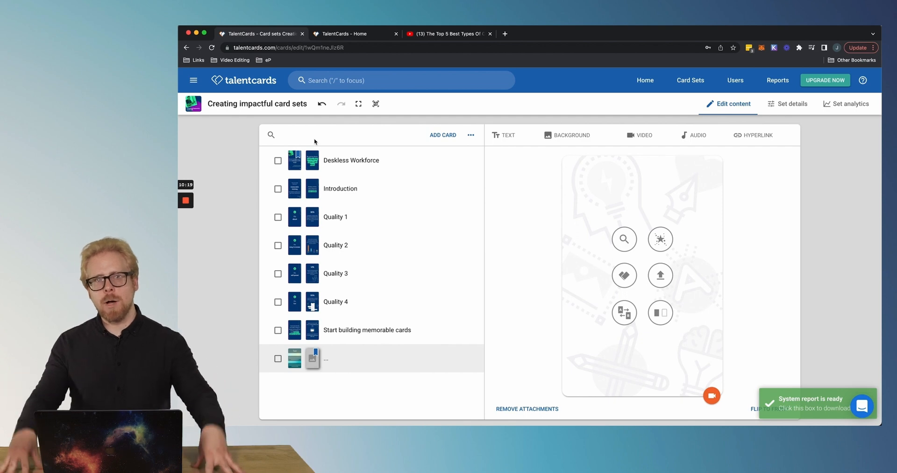
# - Open the Users page from the top navigation bar
pyautogui.click(735, 81)
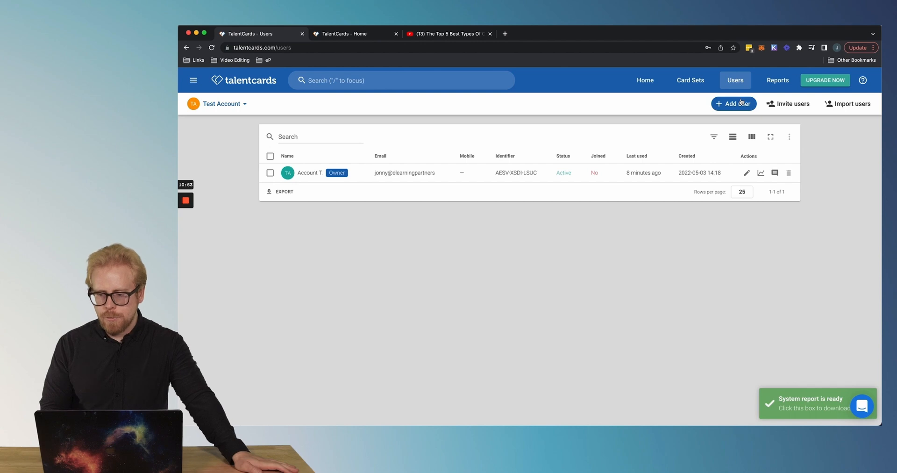
pyautogui.click(734, 103)
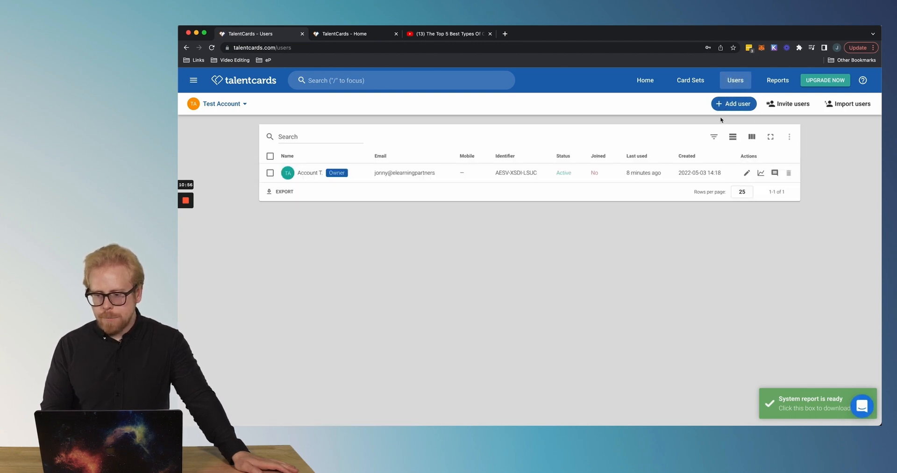
pyautogui.click(734, 103)
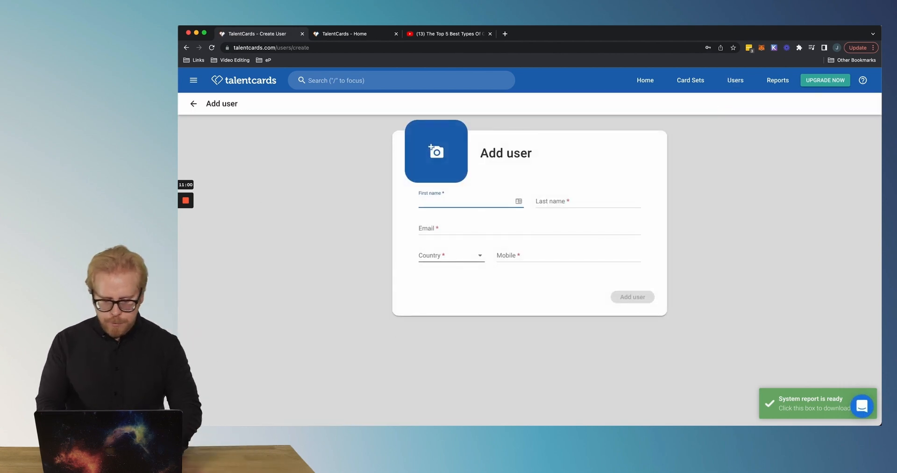
pyautogui.write('Test 2')
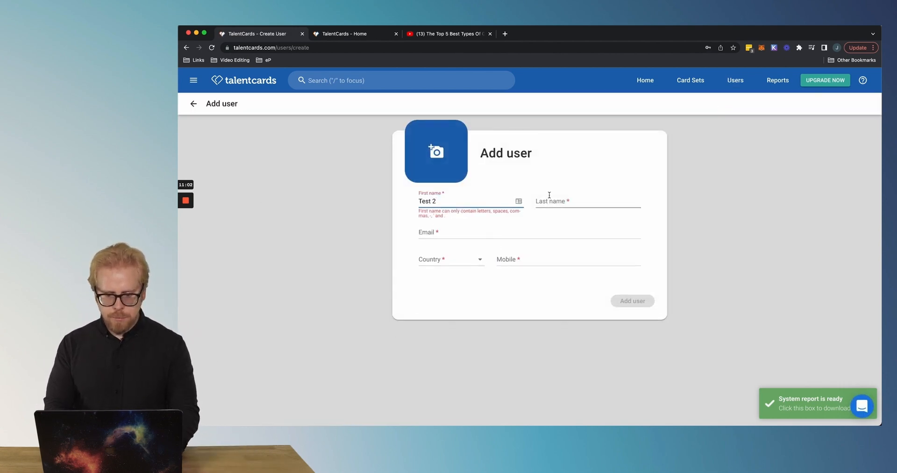
pyautogui.write('Tes')
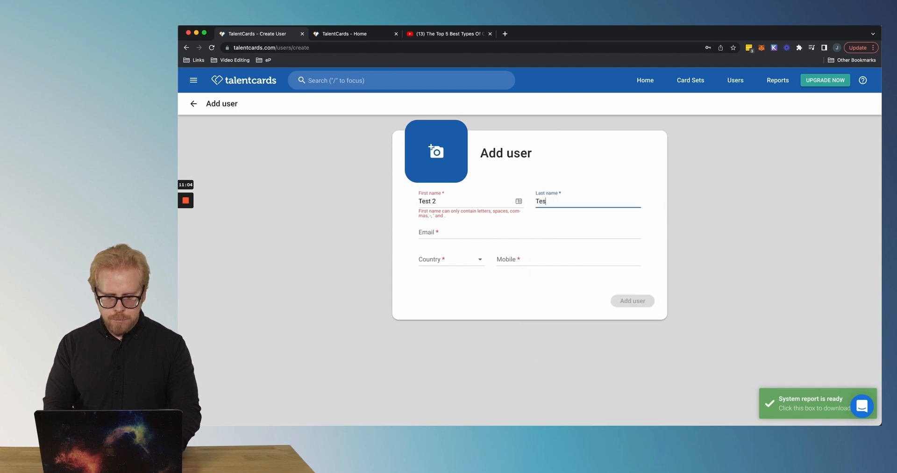
pyautogui.click(457, 201)
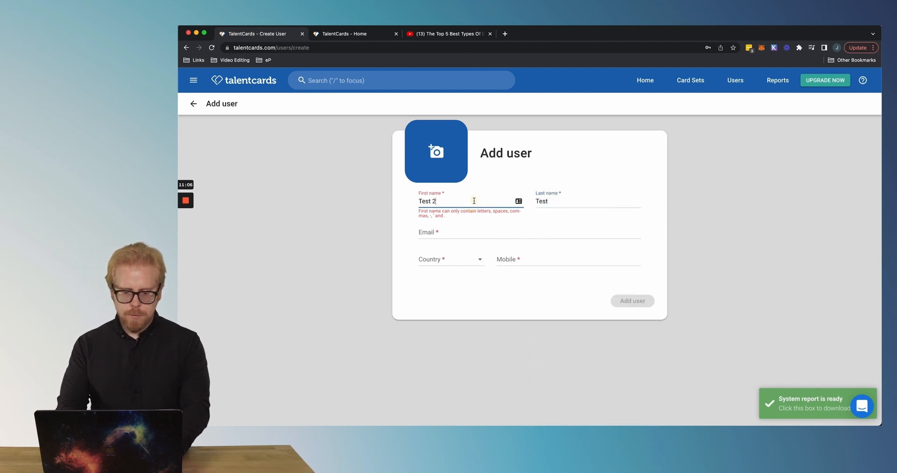
pyautogui.click(469, 201)
pyautogui.write('t')
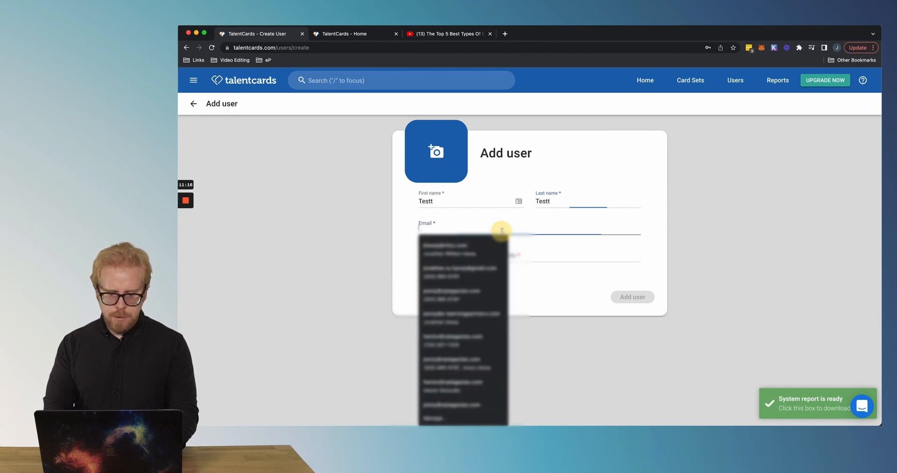
pyautogui.click(449, 255)
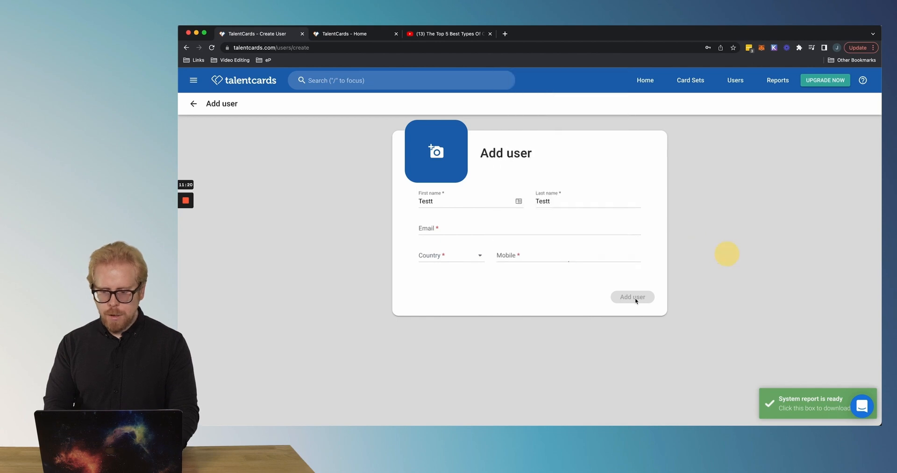
pyautogui.click(633, 297)
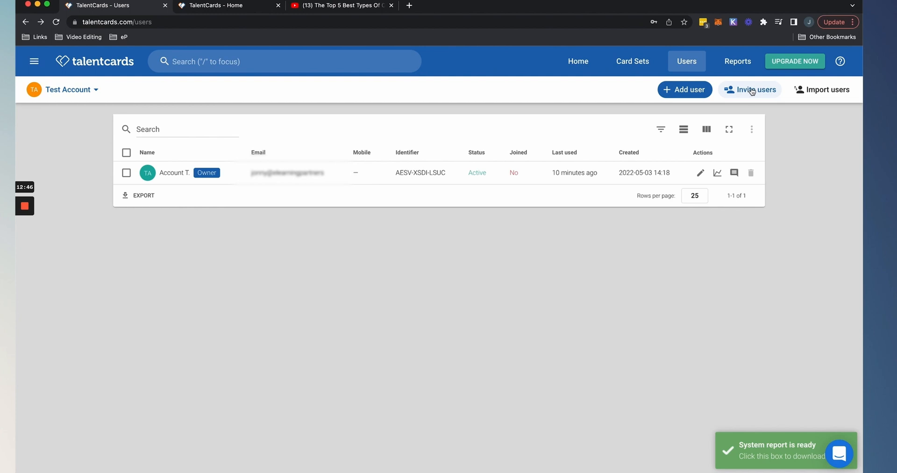
# - Review the Invite users by email message and close it without sending
pyautogui.click(754, 89)
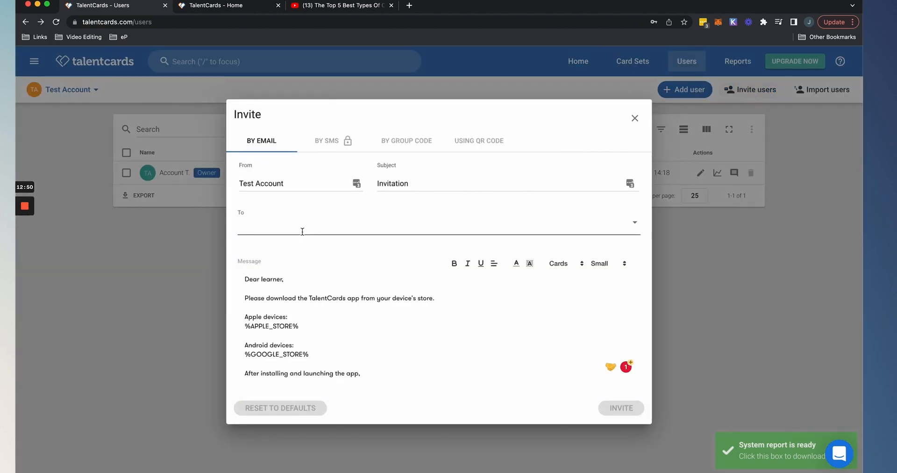
pyautogui.scroll(-3)
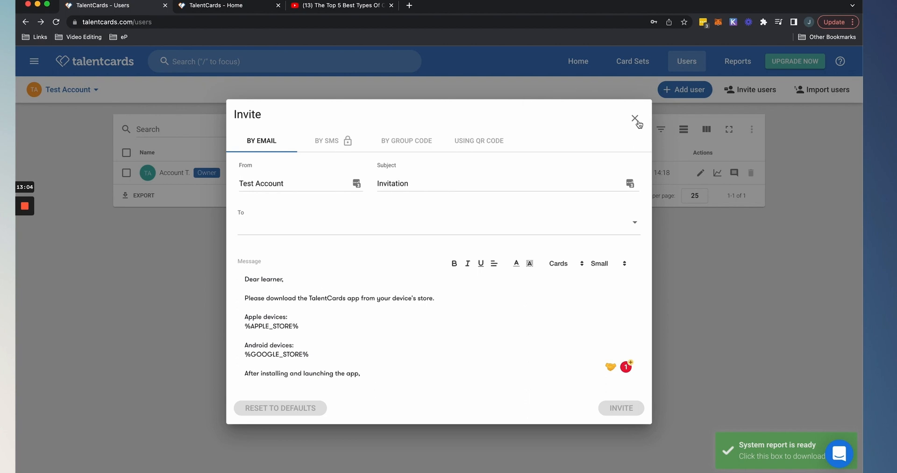
pyautogui.click(827, 89)
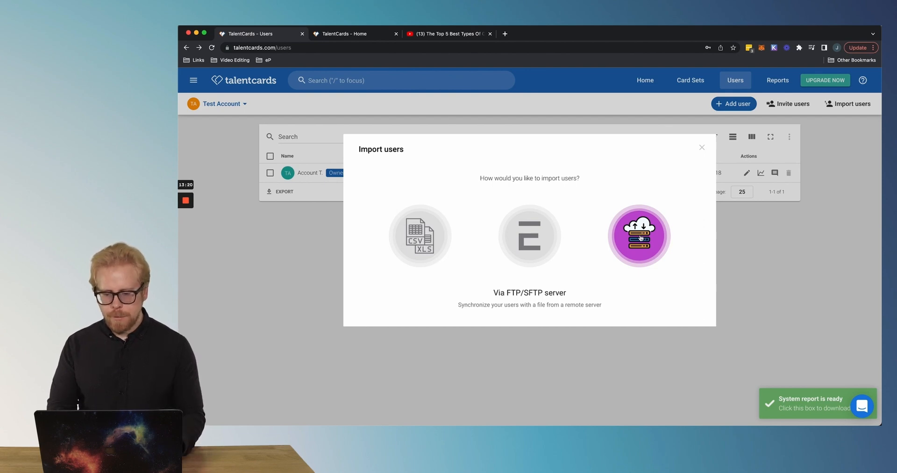
# - Unassign 'Creating impactful card sets' from Test Account, then assign it again
pyautogui.click(702, 147)
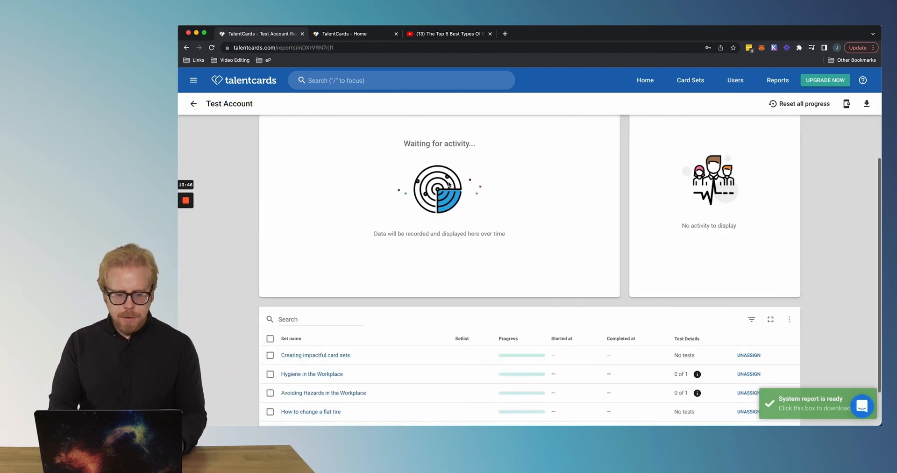
pyautogui.scroll(-3)
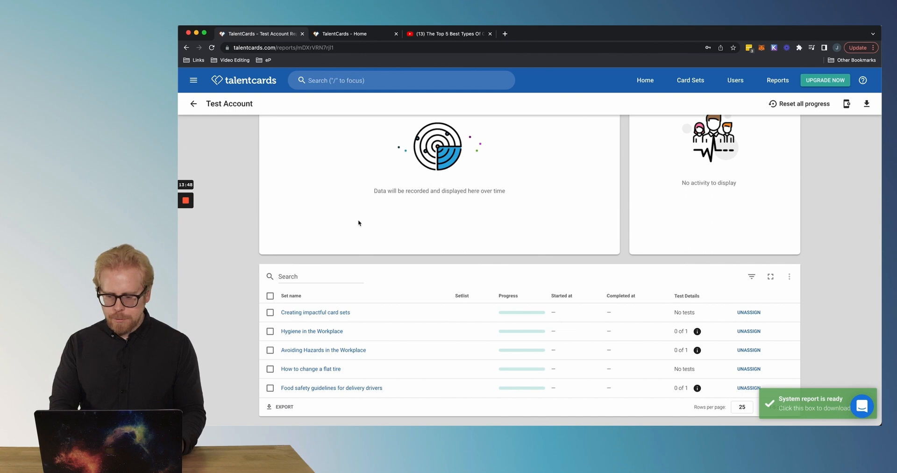
pyautogui.moveTo(689, 272)
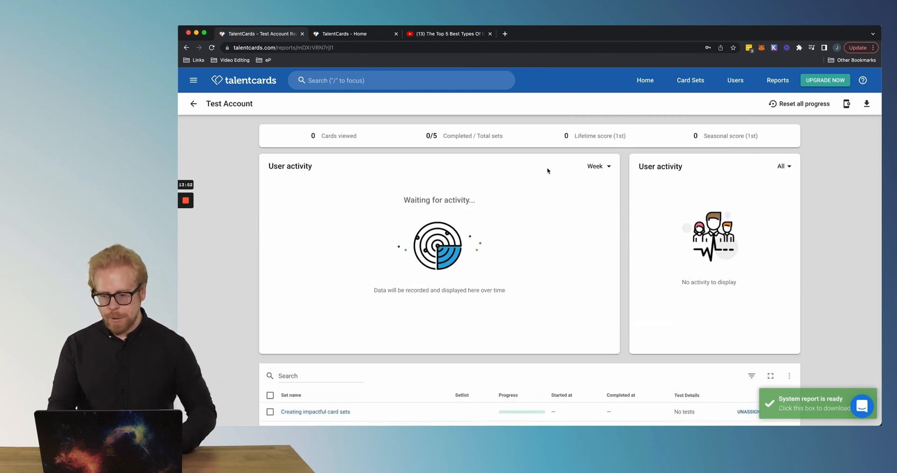
pyautogui.scroll(-3)
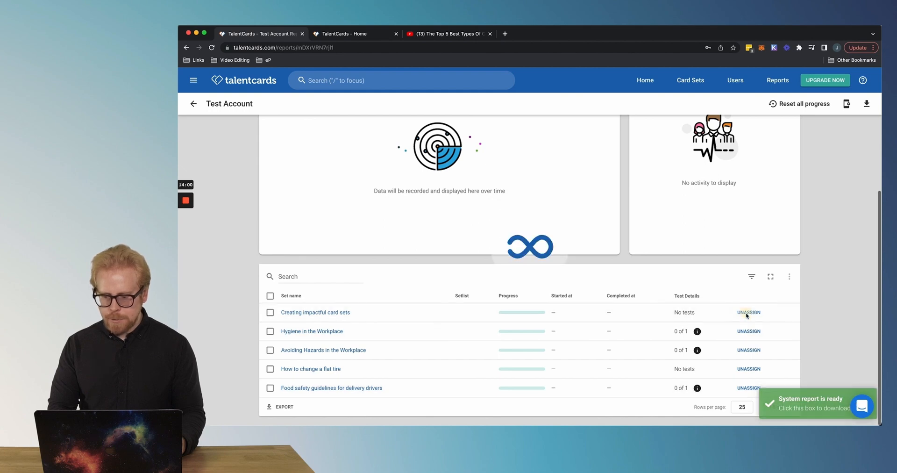
pyautogui.click(748, 312)
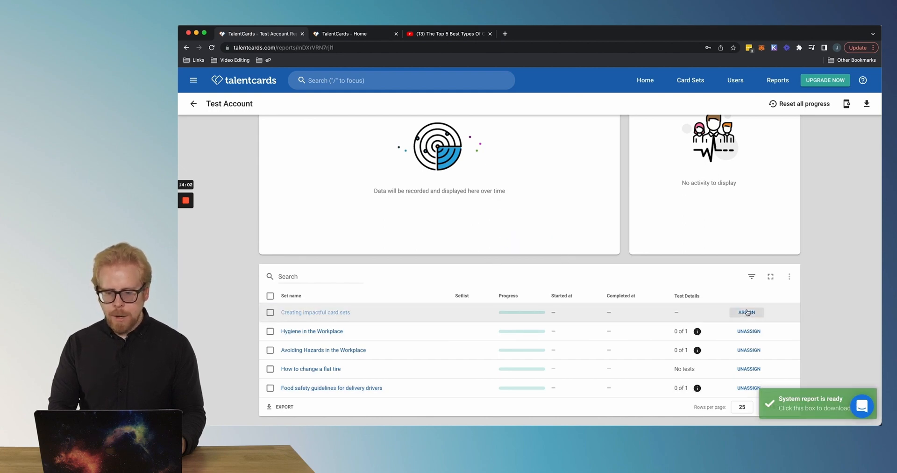
pyautogui.click(748, 312)
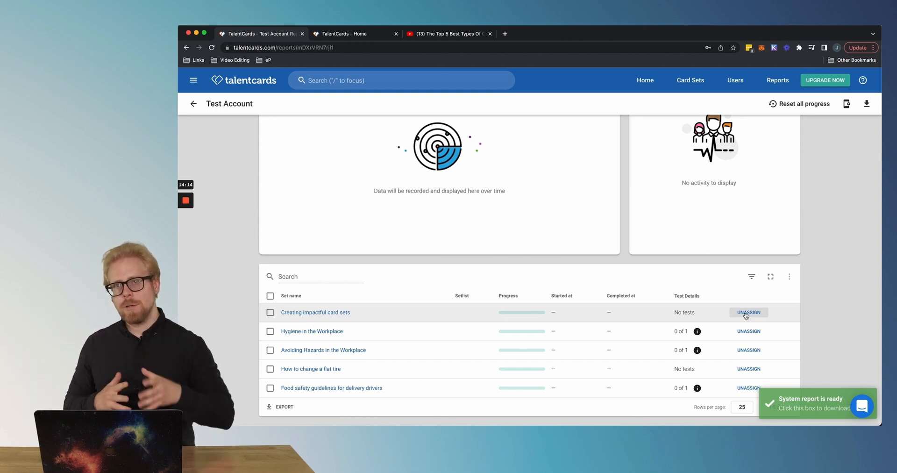
pyautogui.moveTo(823, 276)
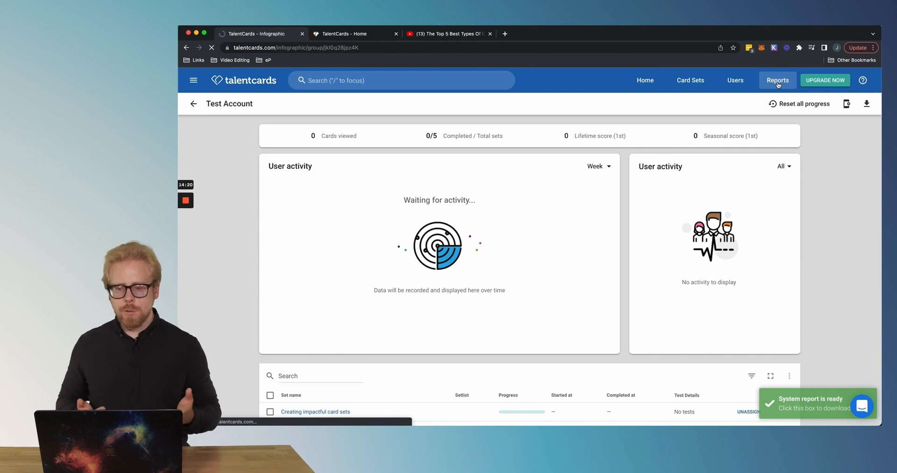
# - Scroll through the System infographic report (1 user, 5 sets, 0 completions) and download it
pyautogui.click(777, 80)
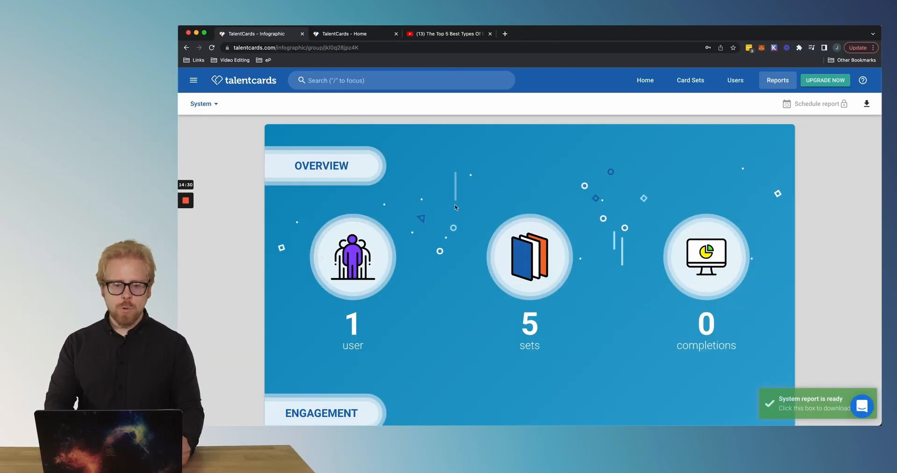
pyautogui.moveTo(360, 214)
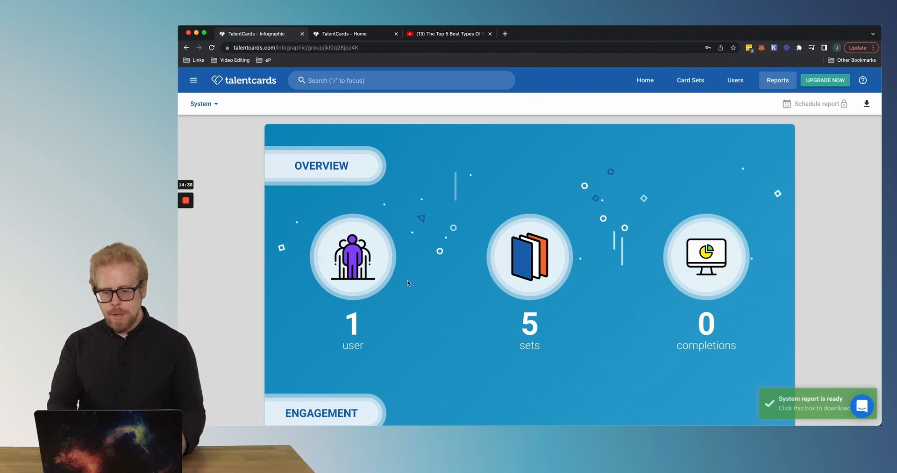
pyautogui.scroll(-3)
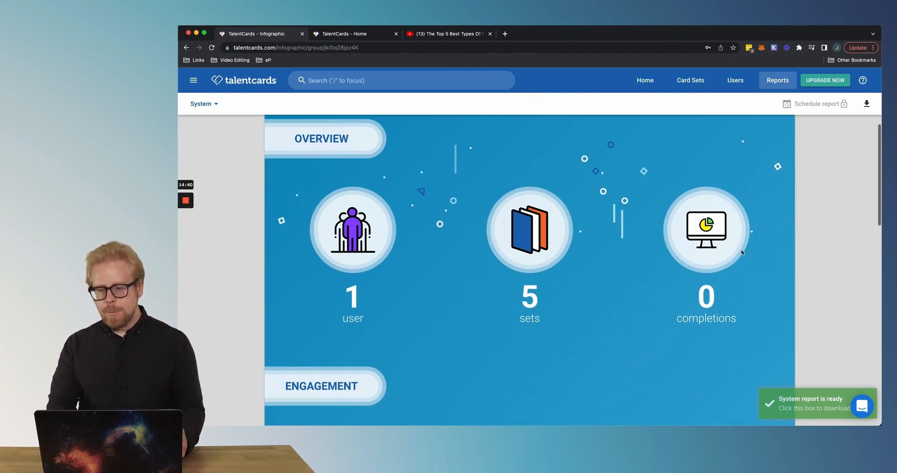
pyautogui.scroll(-3)
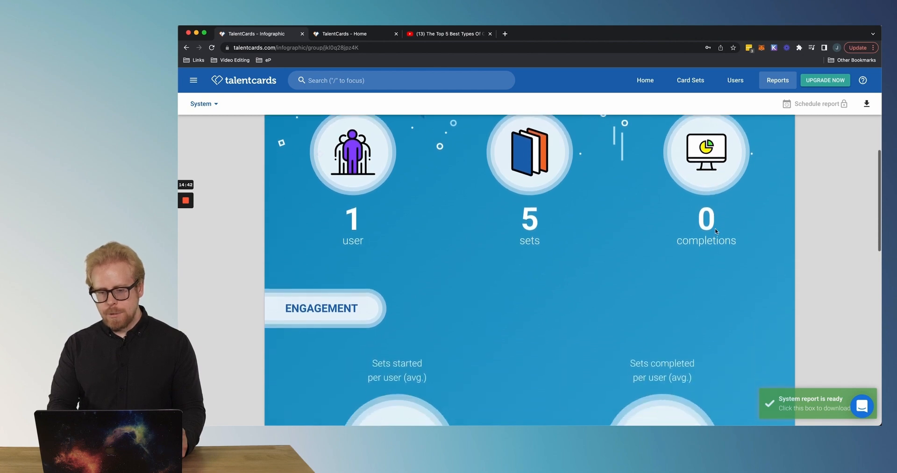
pyautogui.scroll(-3)
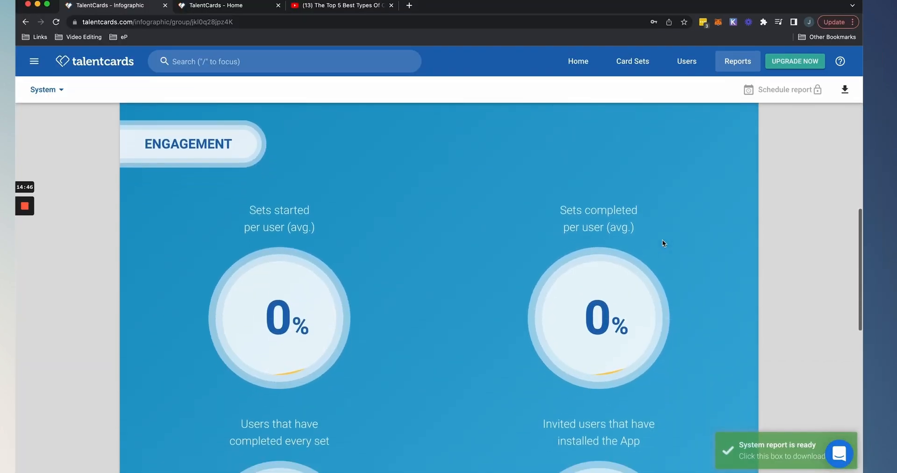
pyautogui.scroll(-3)
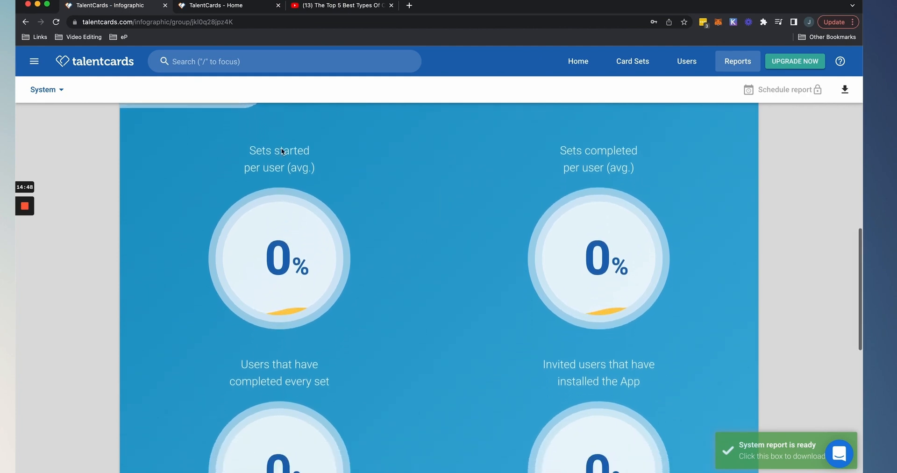
pyautogui.scroll(-3)
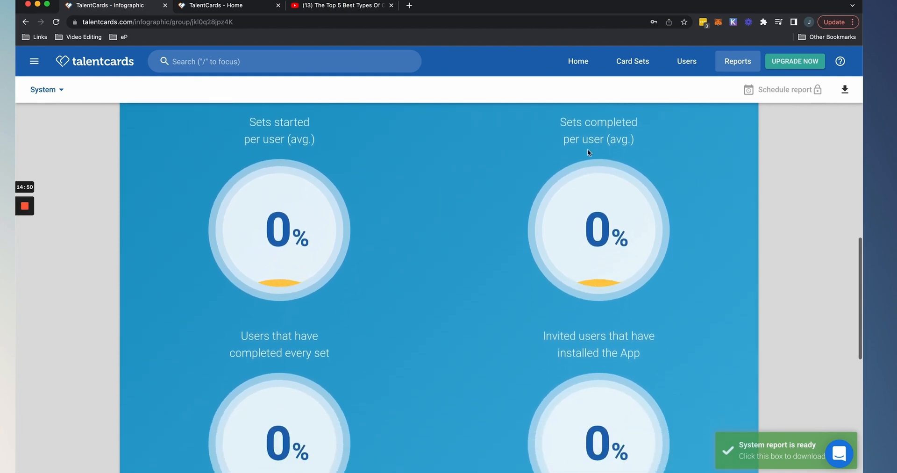
pyautogui.scroll(-3)
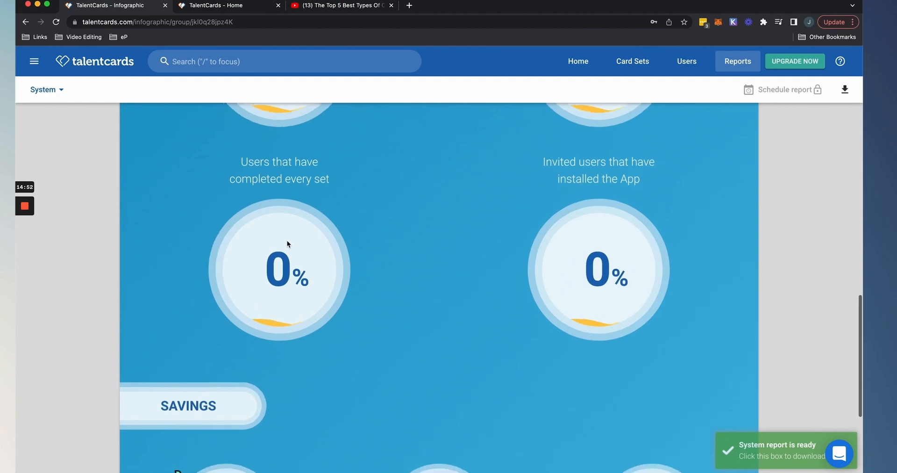
pyautogui.scroll(-3)
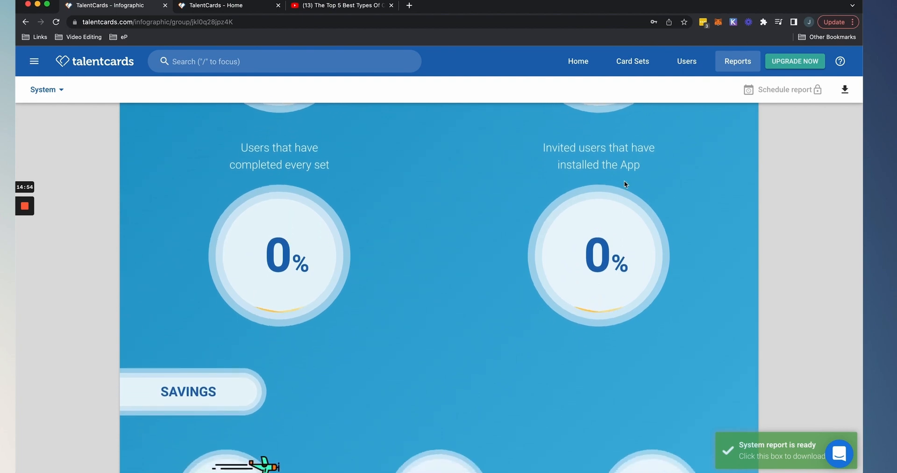
pyautogui.scroll(-3)
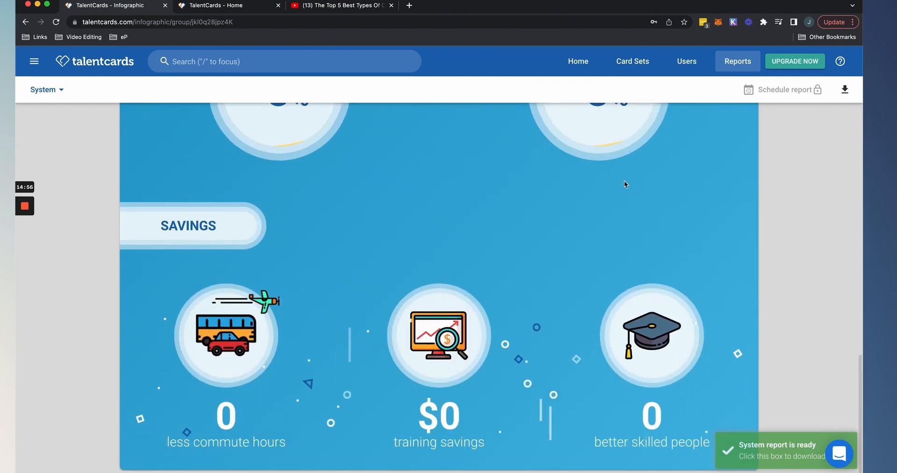
pyautogui.moveTo(263, 243)
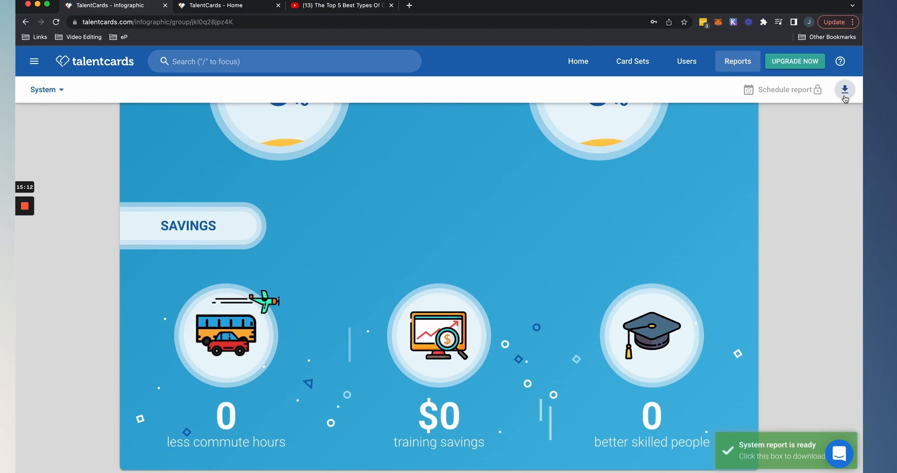
pyautogui.click(844, 90)
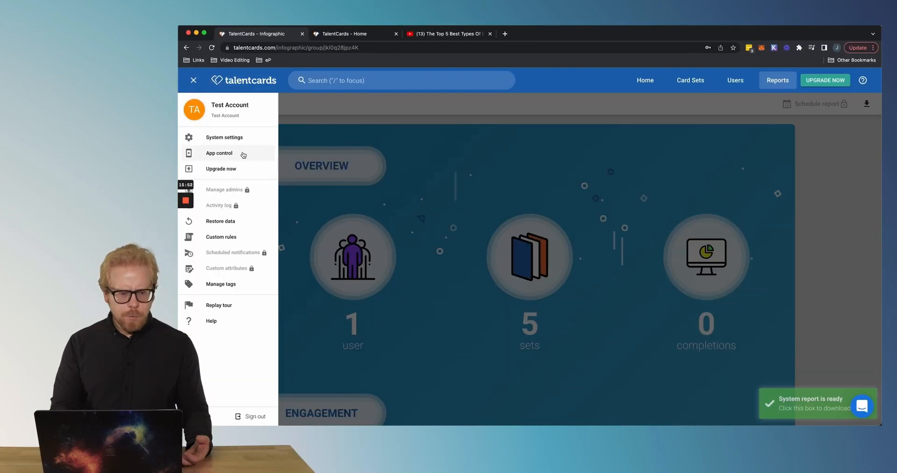
# - In App control, set the primary colour to grey and the secondary colour to black
pyautogui.click(219, 152)
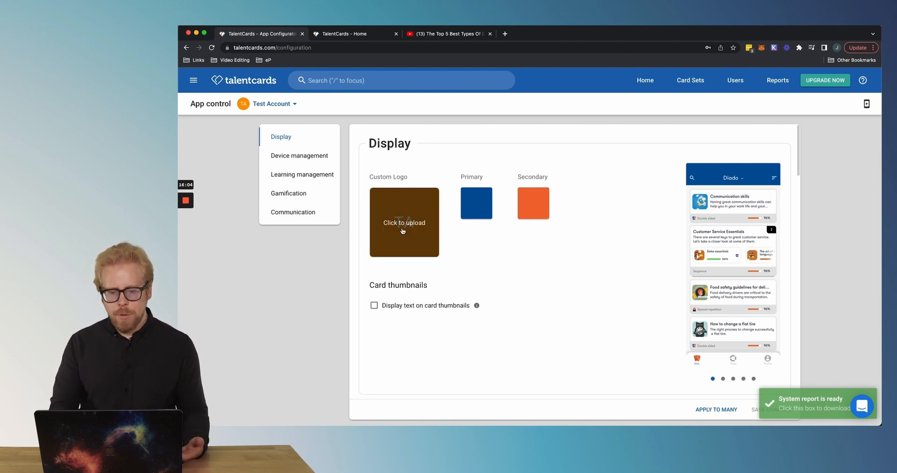
pyautogui.click(476, 202)
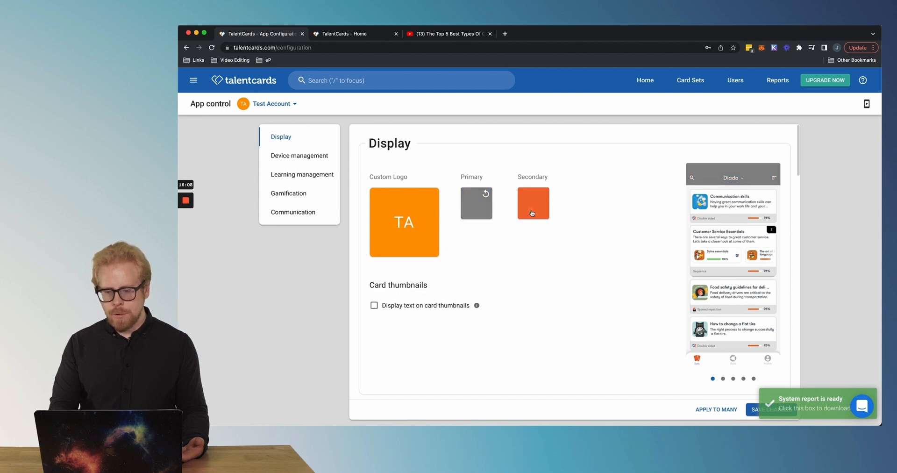
pyautogui.click(532, 203)
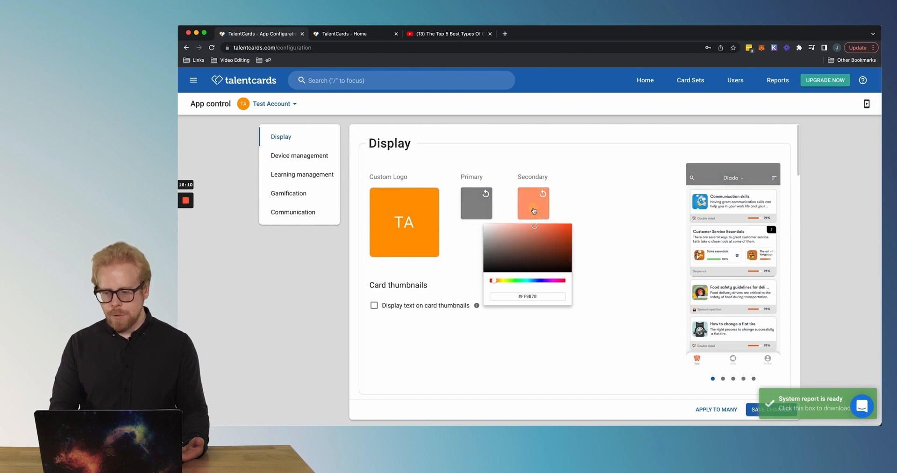
pyautogui.click(559, 254)
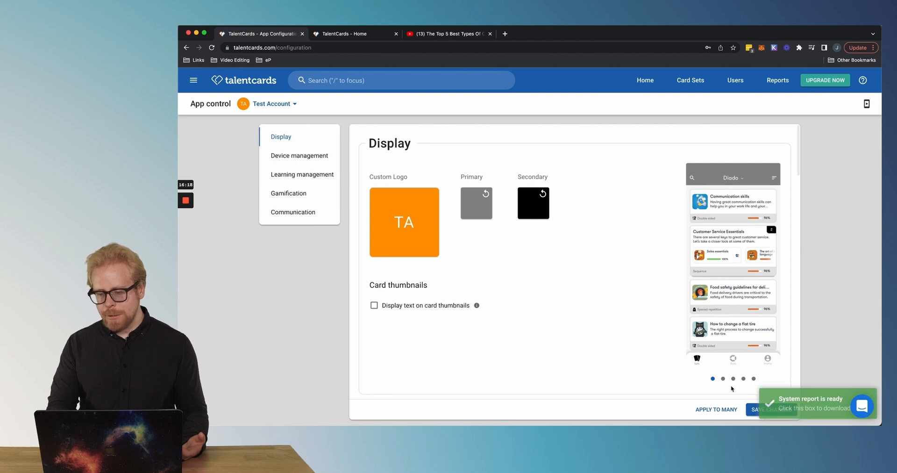
# - Apply the display settings to all groups
pyautogui.scroll(-3)
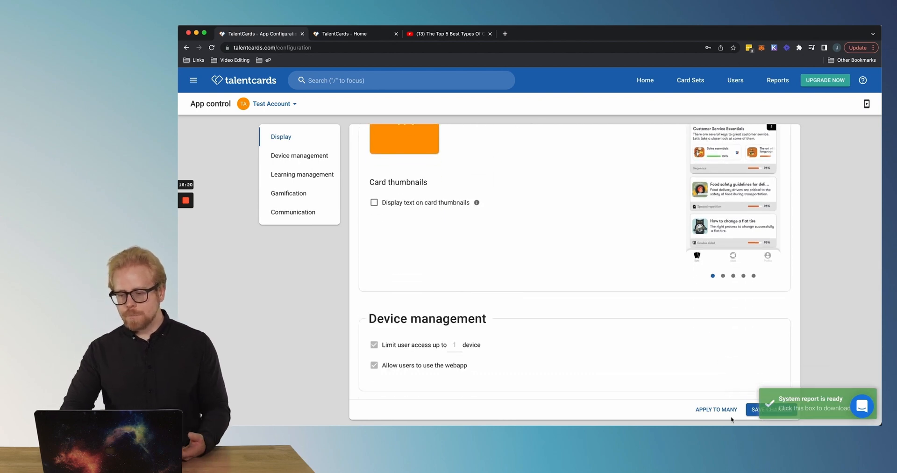
pyautogui.click(716, 409)
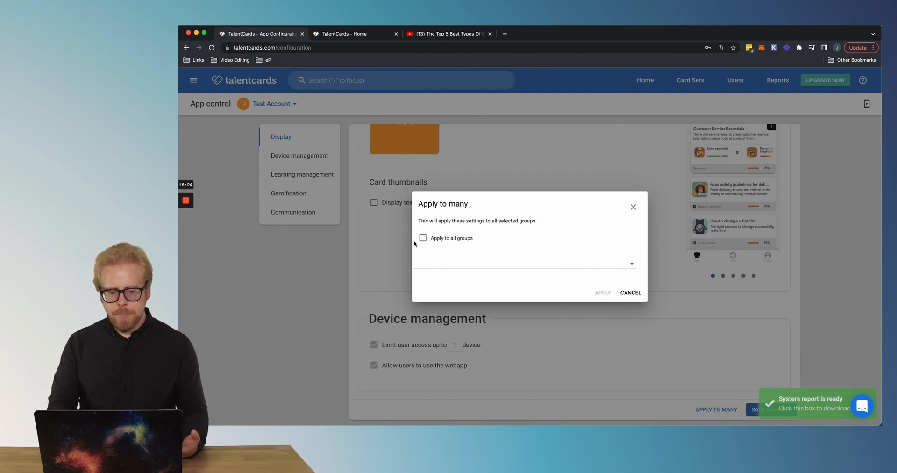
pyautogui.click(423, 238)
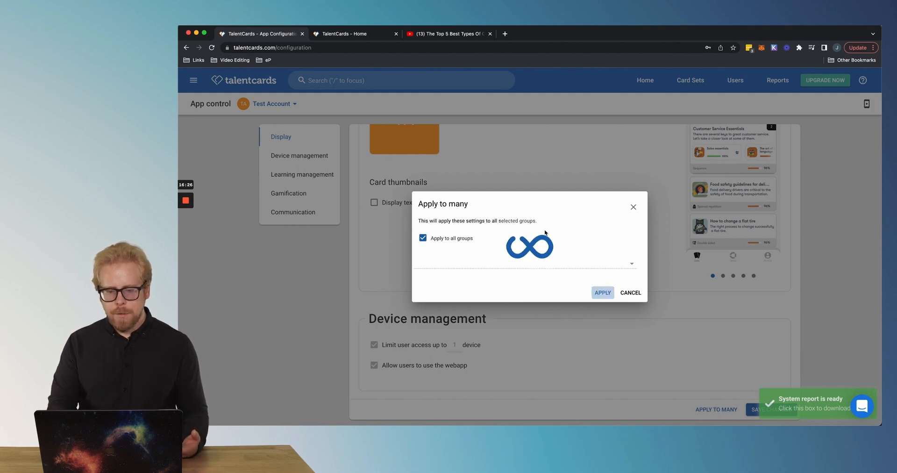
pyautogui.click(602, 293)
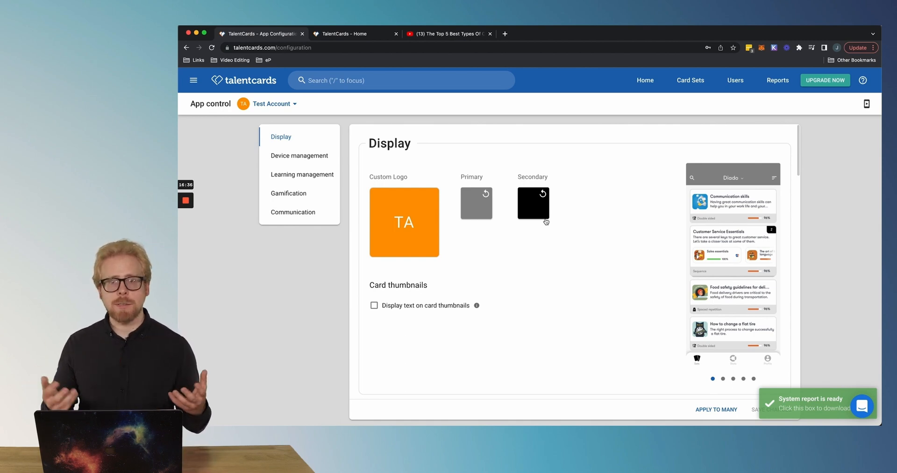
pyautogui.click(272, 48)
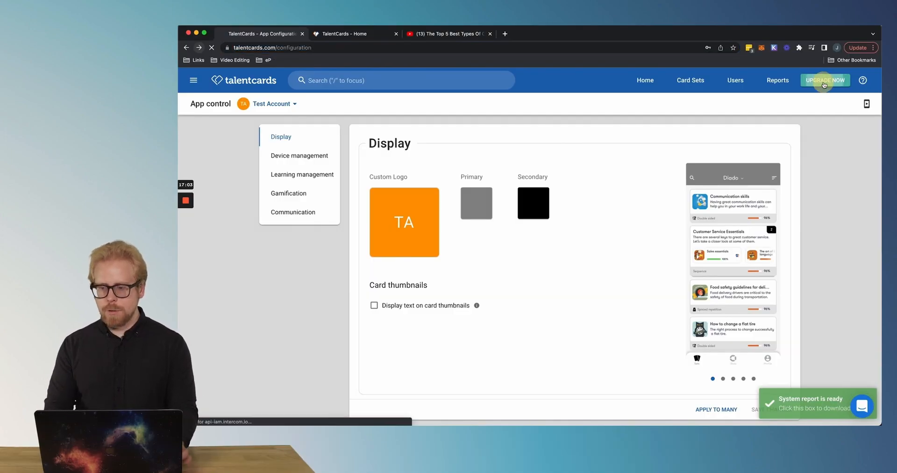
# - Browse the monthly plans: Free $0, Standard $50 and Premium $75
pyautogui.click(825, 80)
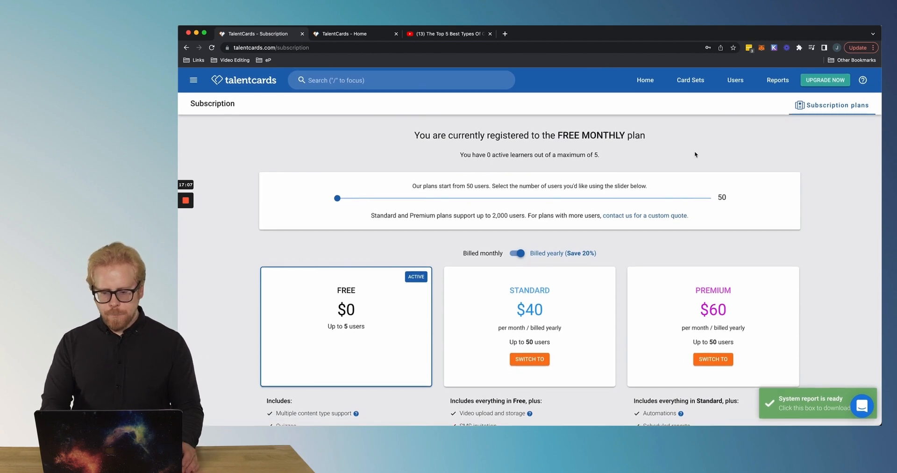
pyautogui.scroll(-3)
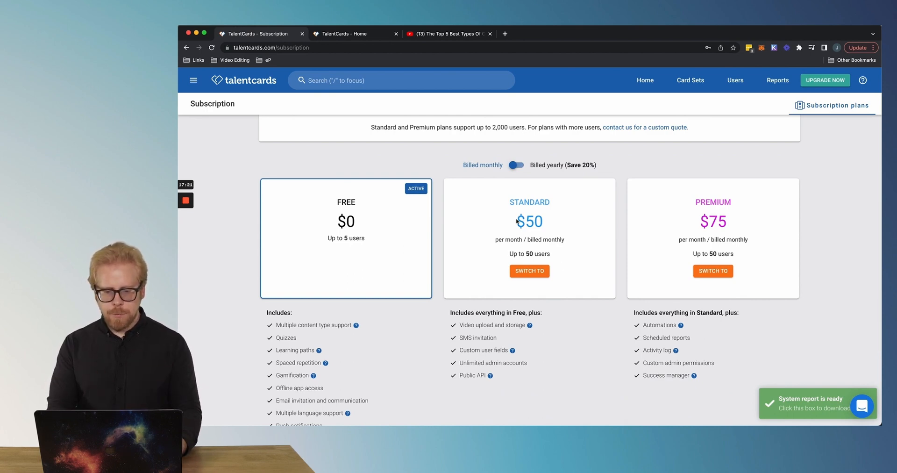
pyautogui.doubleClick(528, 221)
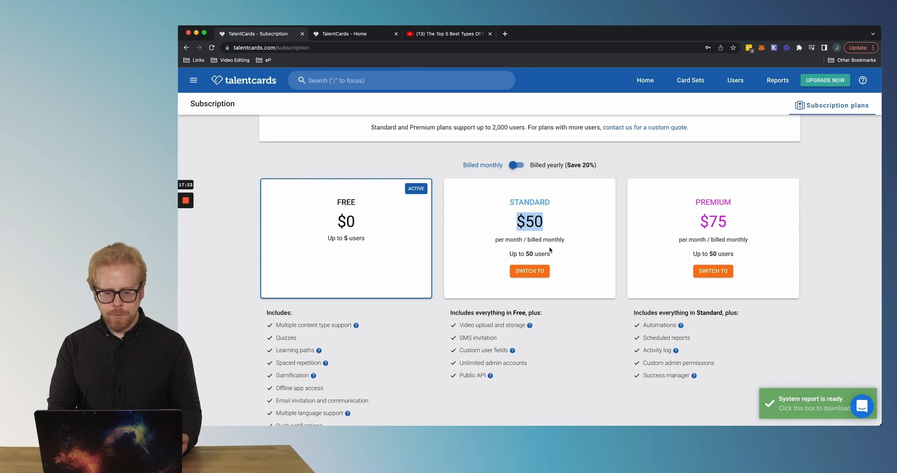
pyautogui.scroll(-3)
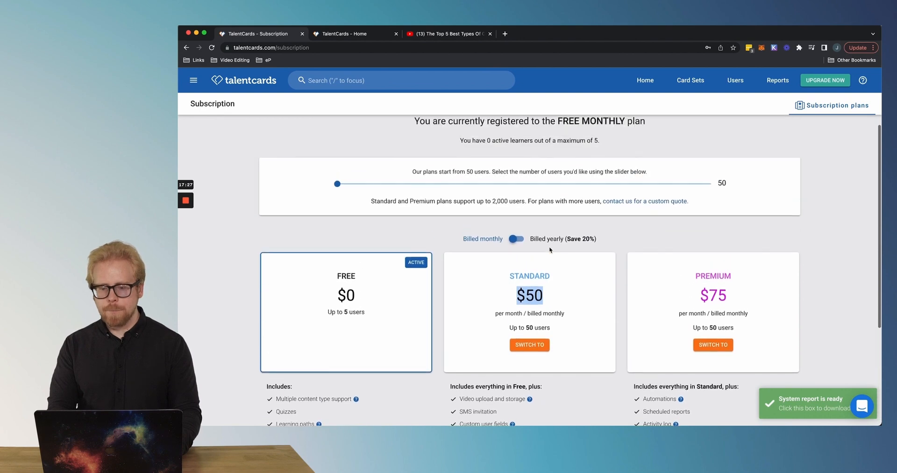
pyautogui.scroll(-3)
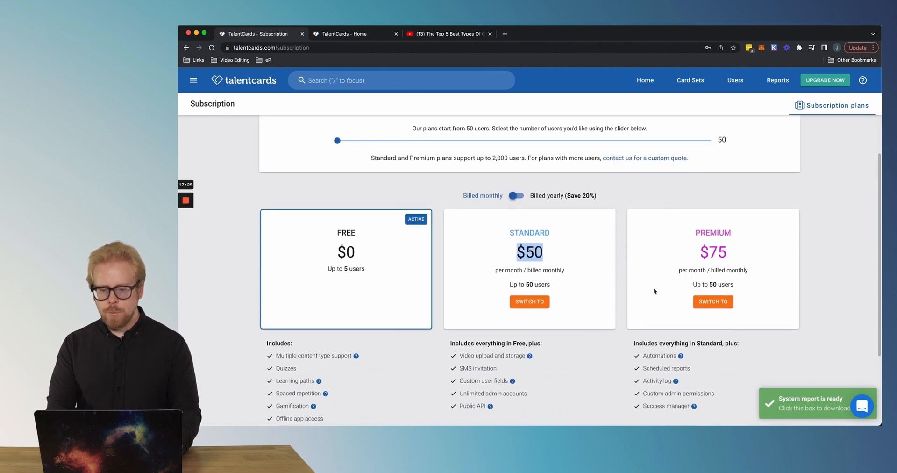